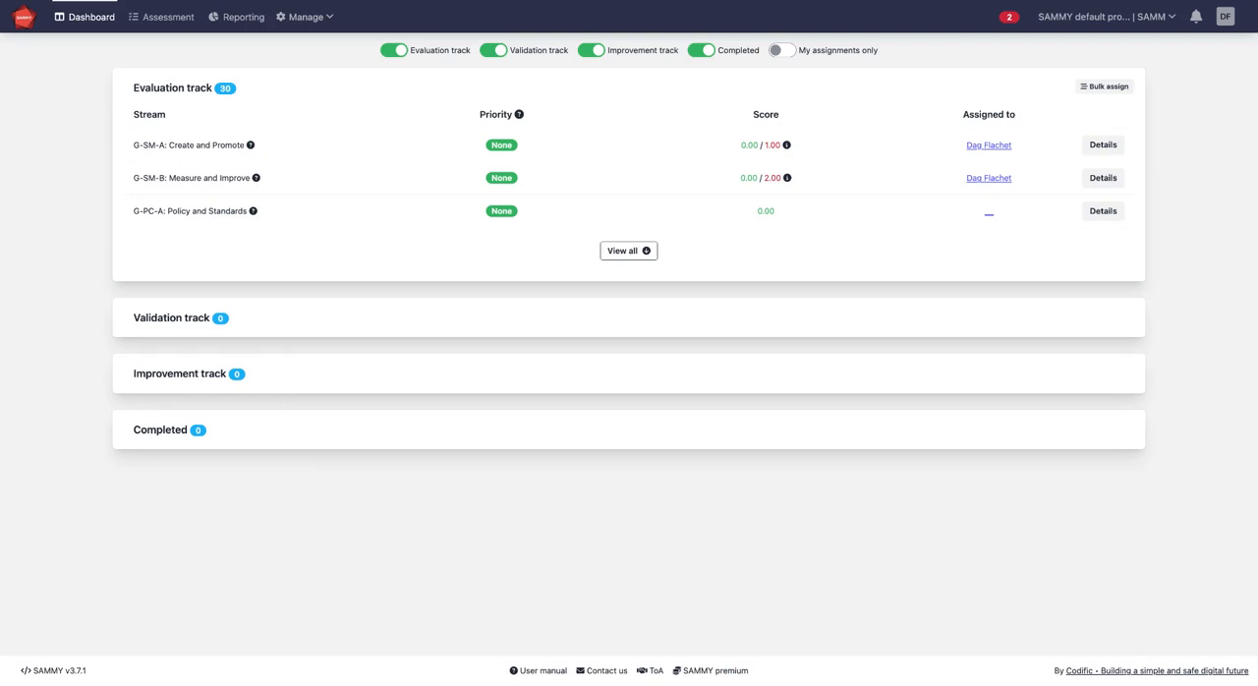
{"action": "mouse_move", "coordinate": [296, 208]}
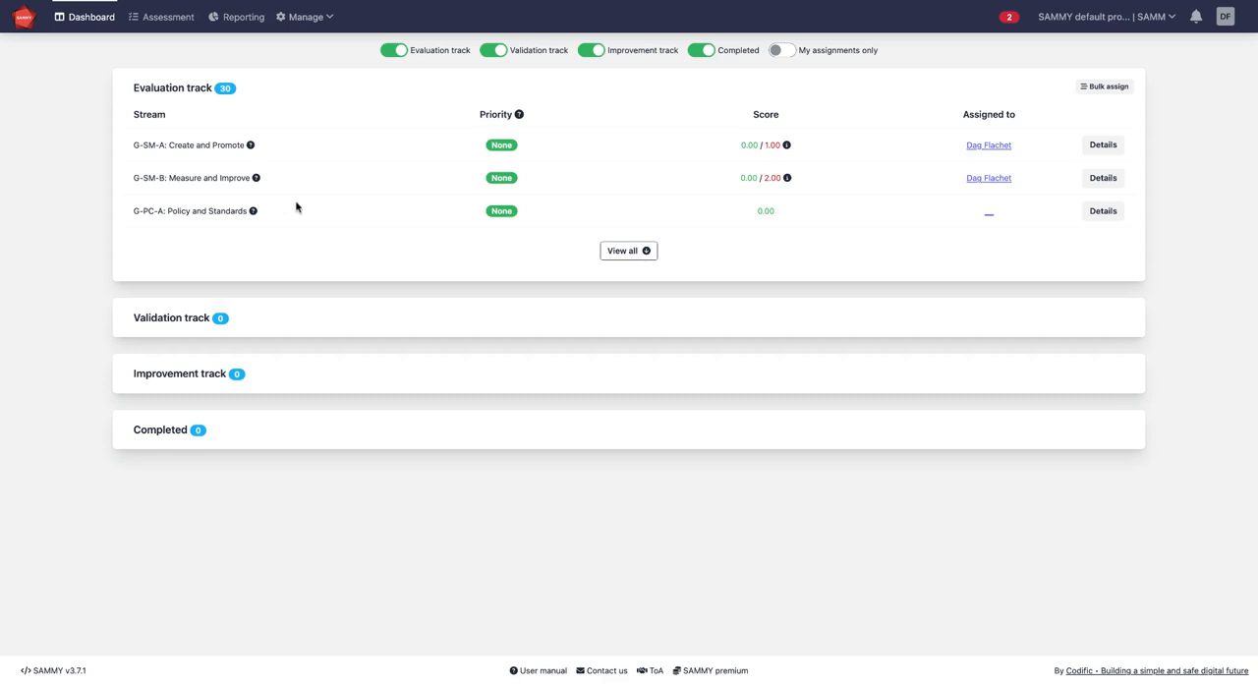
{"action": "mouse_move", "coordinate": [310, 207]}
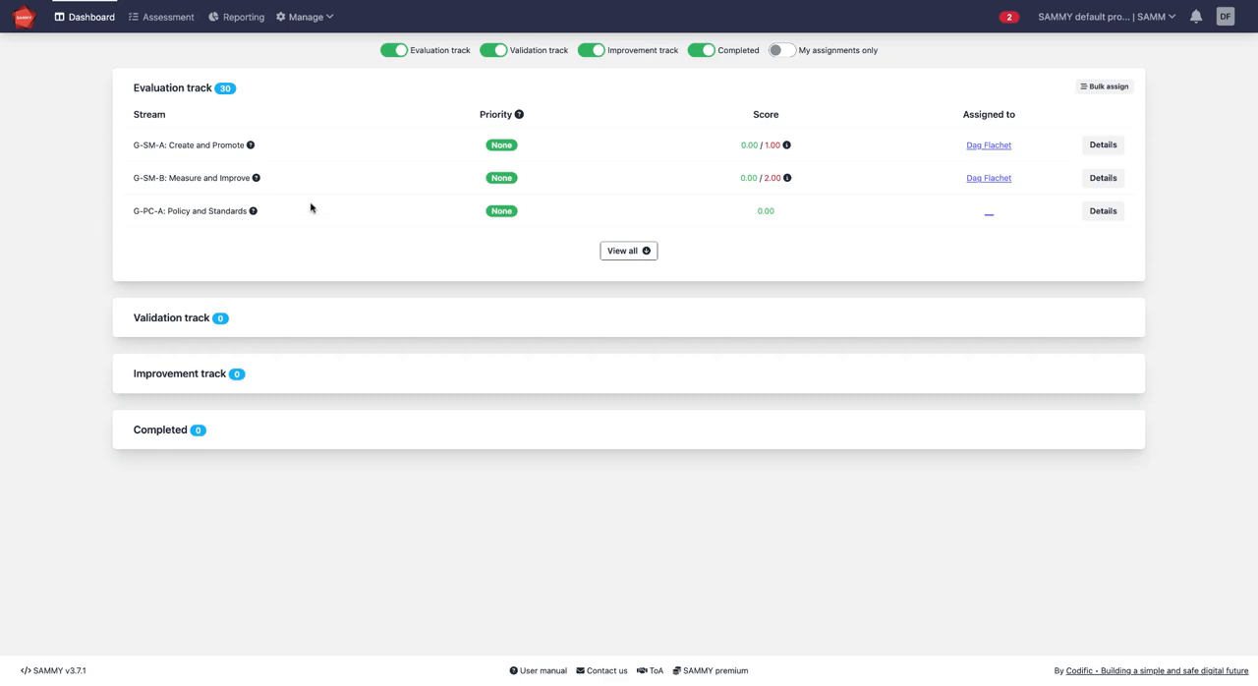
{"action": "mouse_move", "coordinate": [310, 208]}
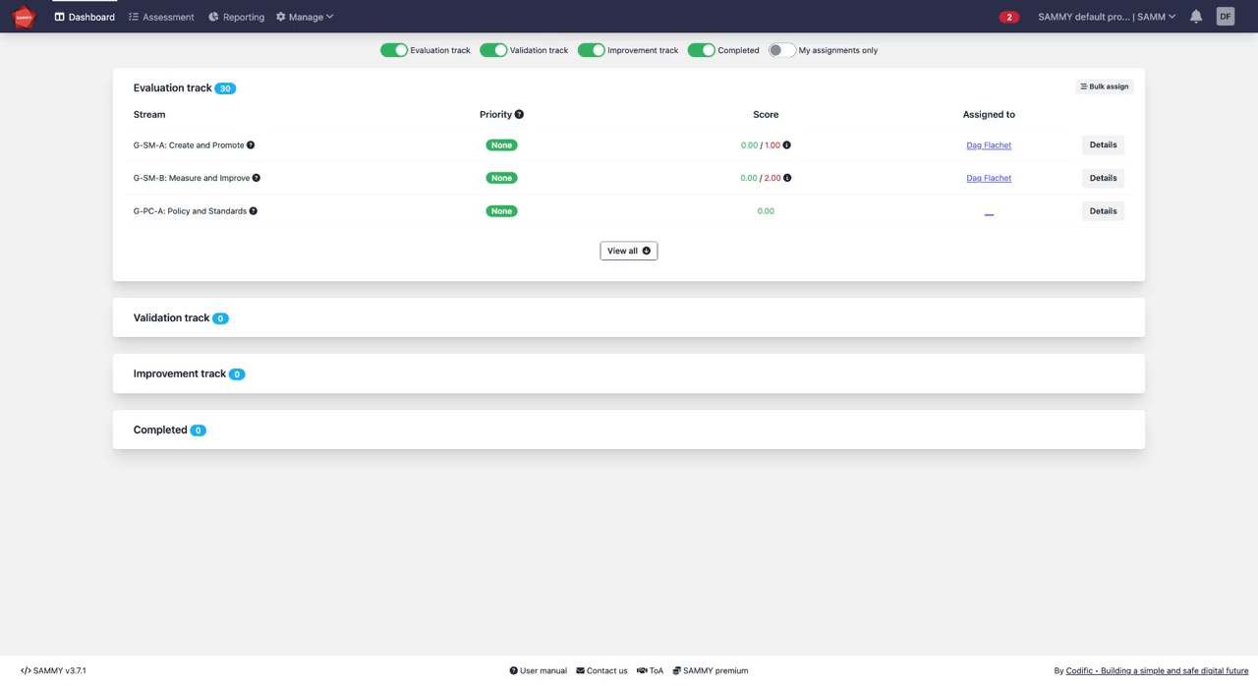
{"action": "mouse_move", "coordinate": [248, 100]}
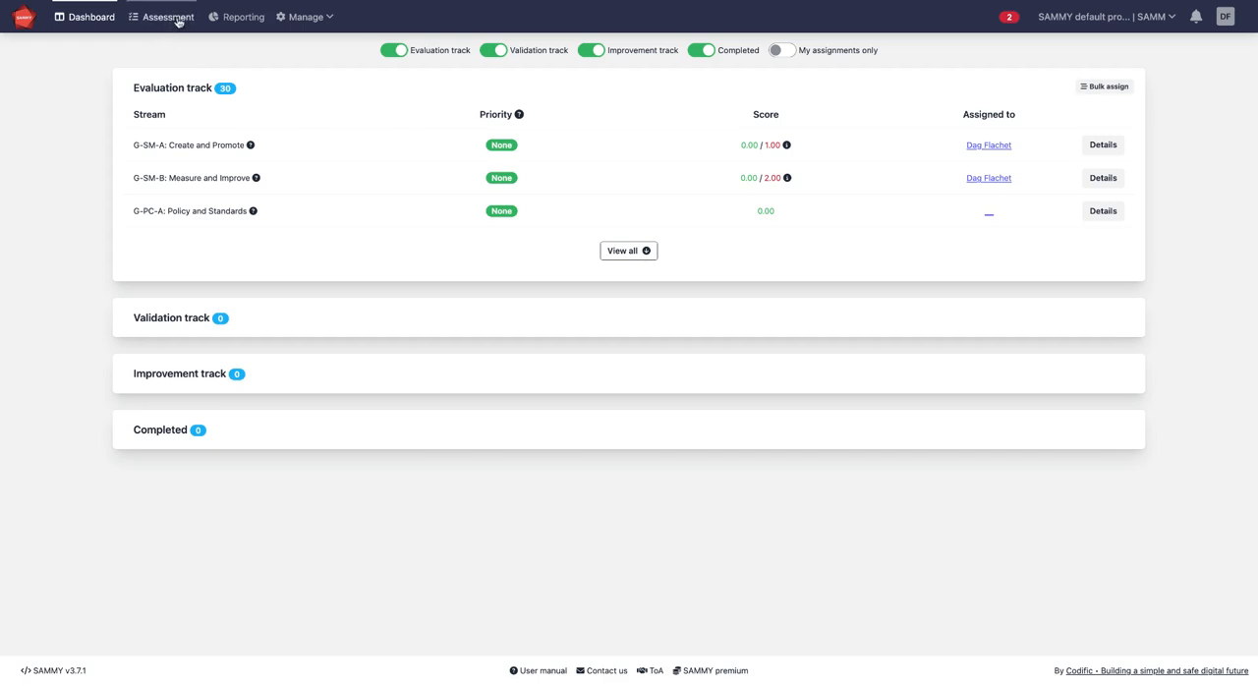
Answer the Policy and Standards questions for a 0.75 score and submit for validation.
{"action": "left_click", "coordinate": [1102, 144]}
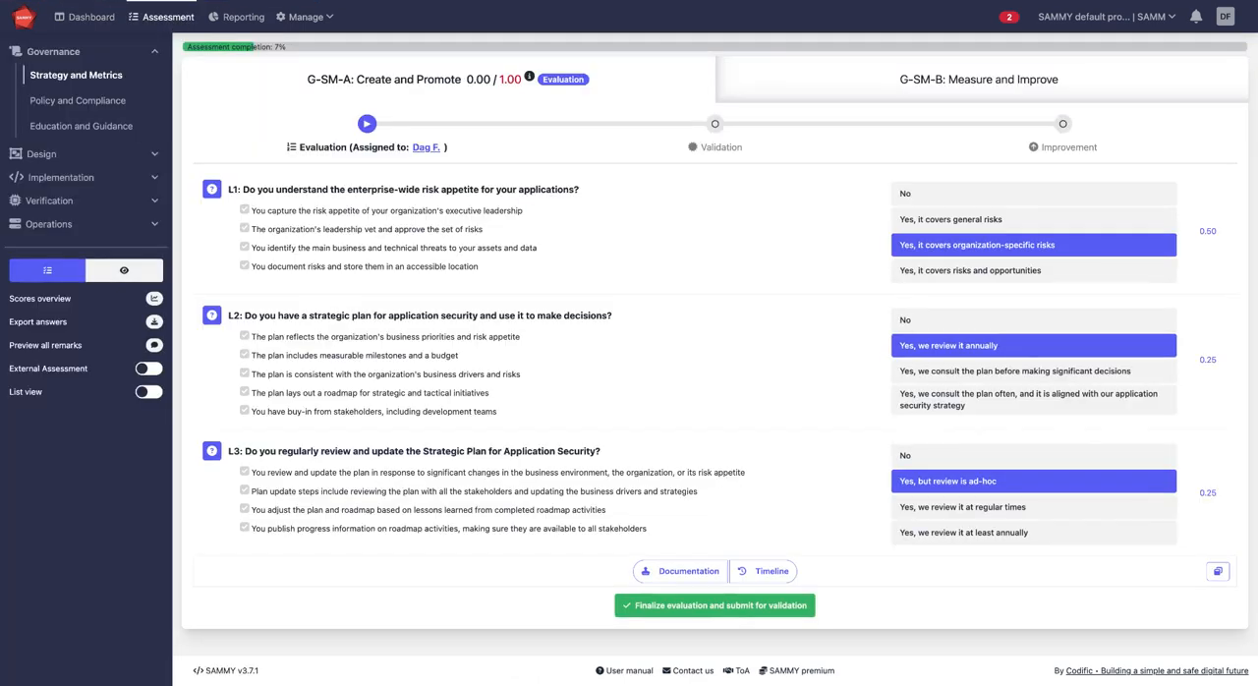
{"action": "mouse_move", "coordinate": [103, 112]}
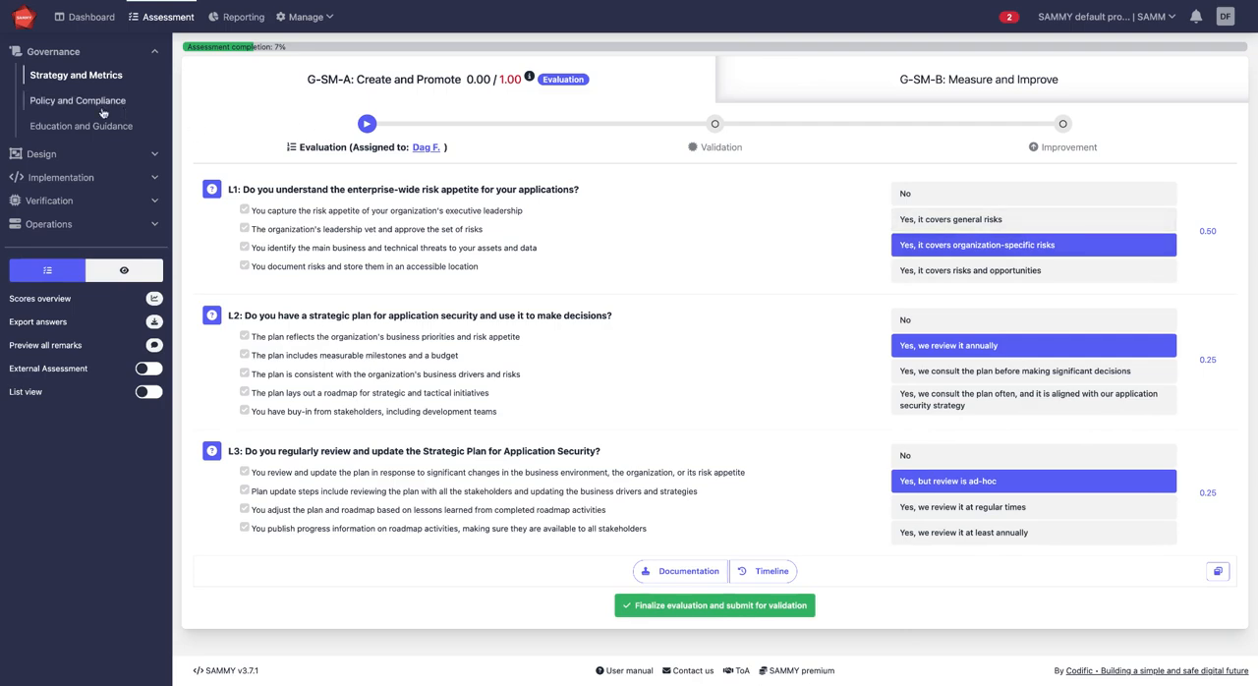
{"action": "left_click", "coordinate": [80, 100]}
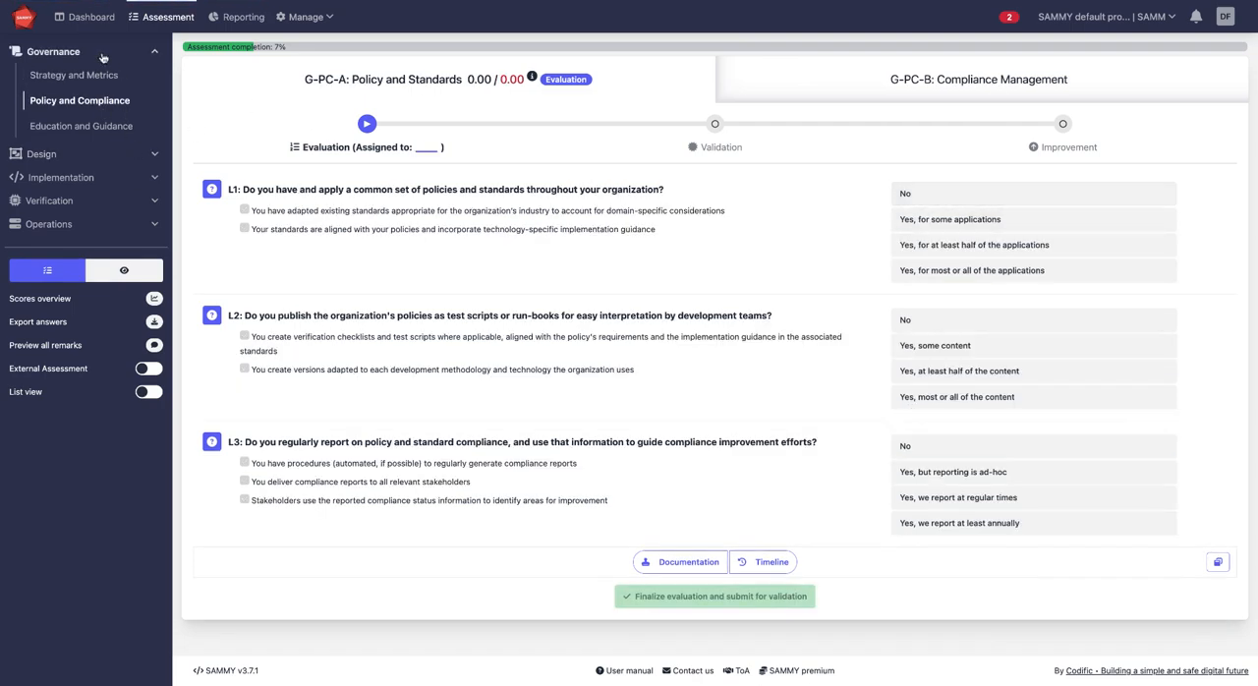
{"action": "mouse_move", "coordinate": [49, 205]}
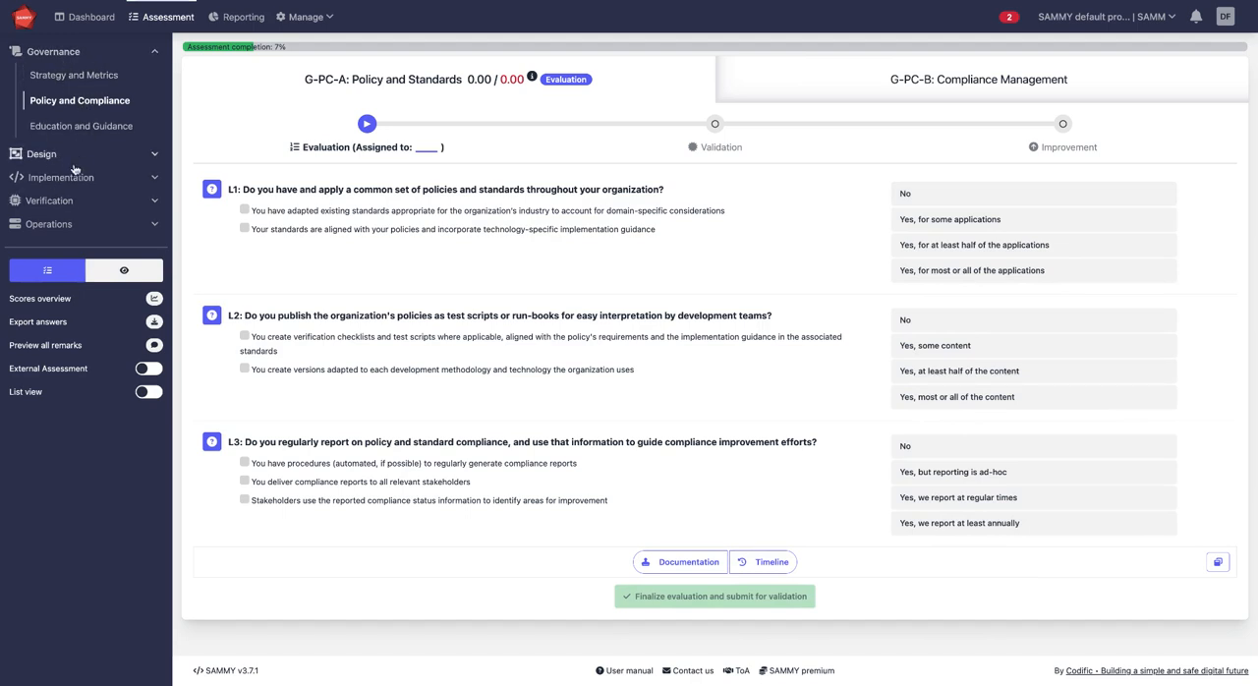
{"action": "mouse_move", "coordinate": [769, 83]}
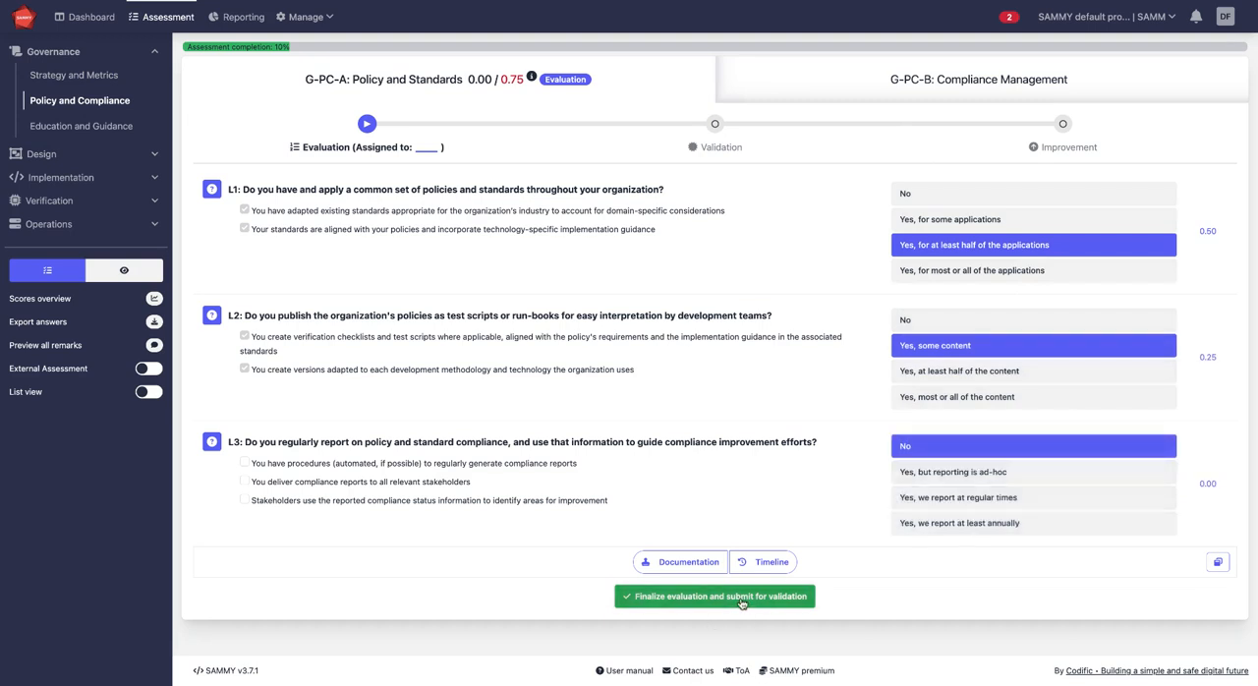
{"action": "left_click", "coordinate": [714, 597]}
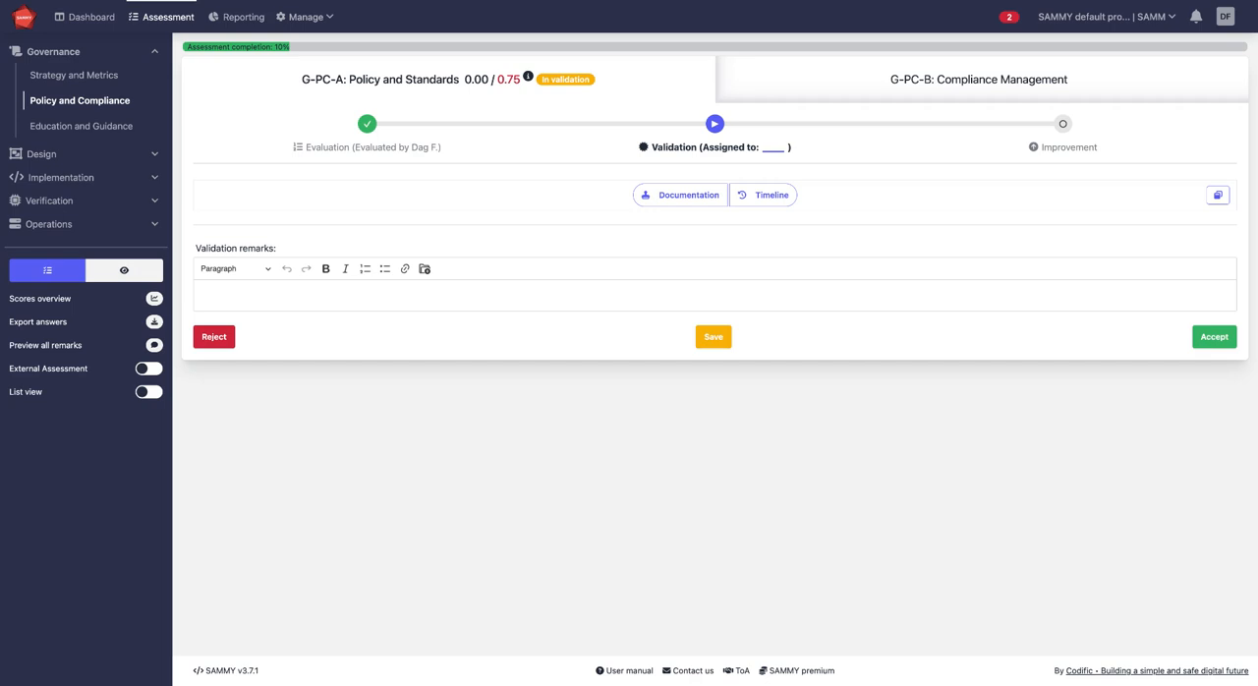
{"action": "mouse_move", "coordinate": [82, 126]}
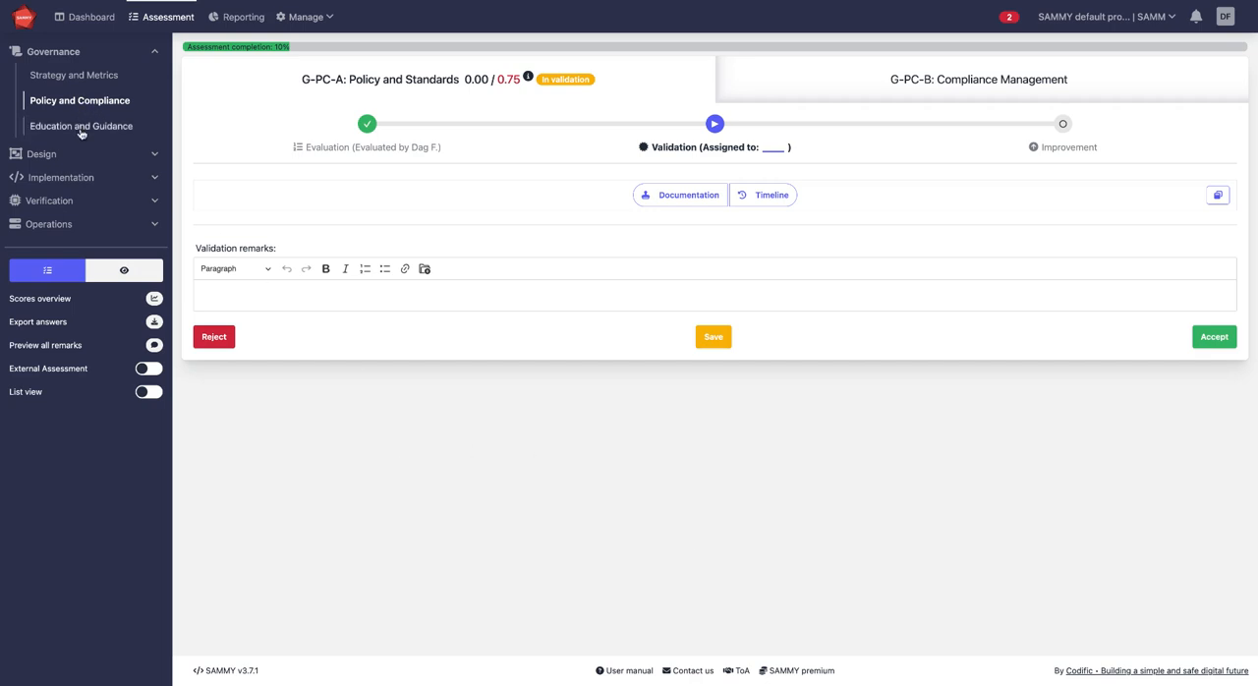
Answer the Training and Awareness questions, with most or all employees trained at L1.
{"action": "left_click", "coordinate": [82, 126]}
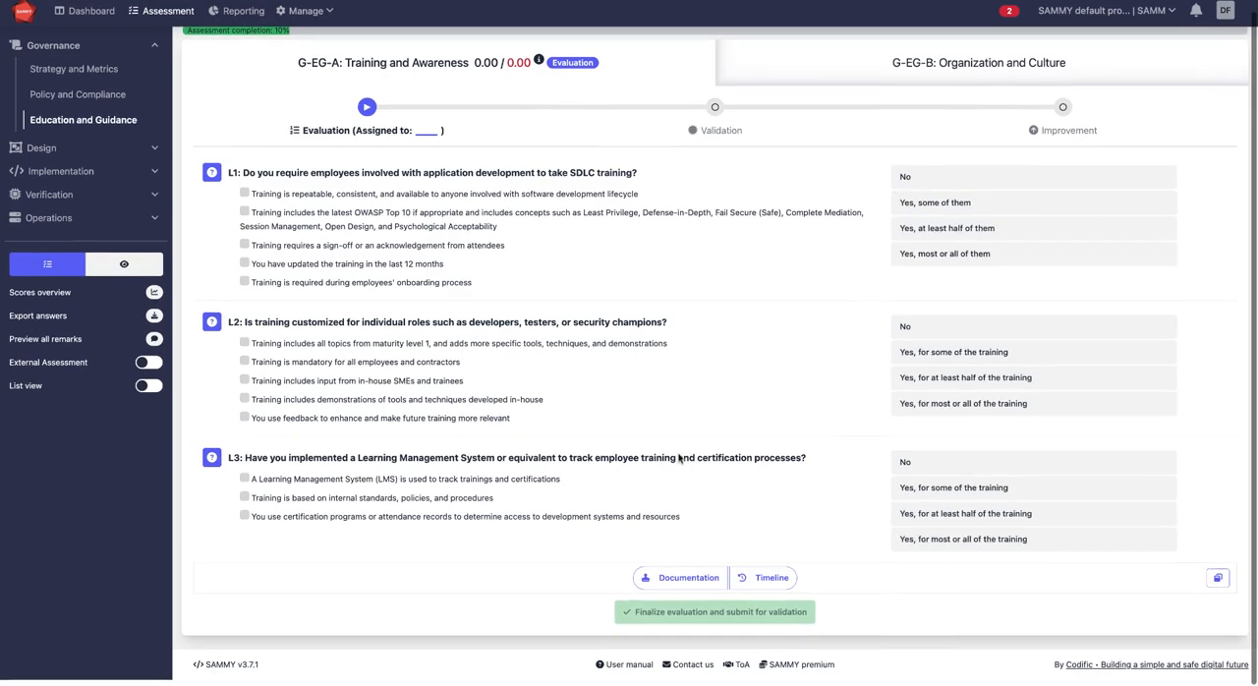
{"action": "left_click", "coordinate": [1031, 253]}
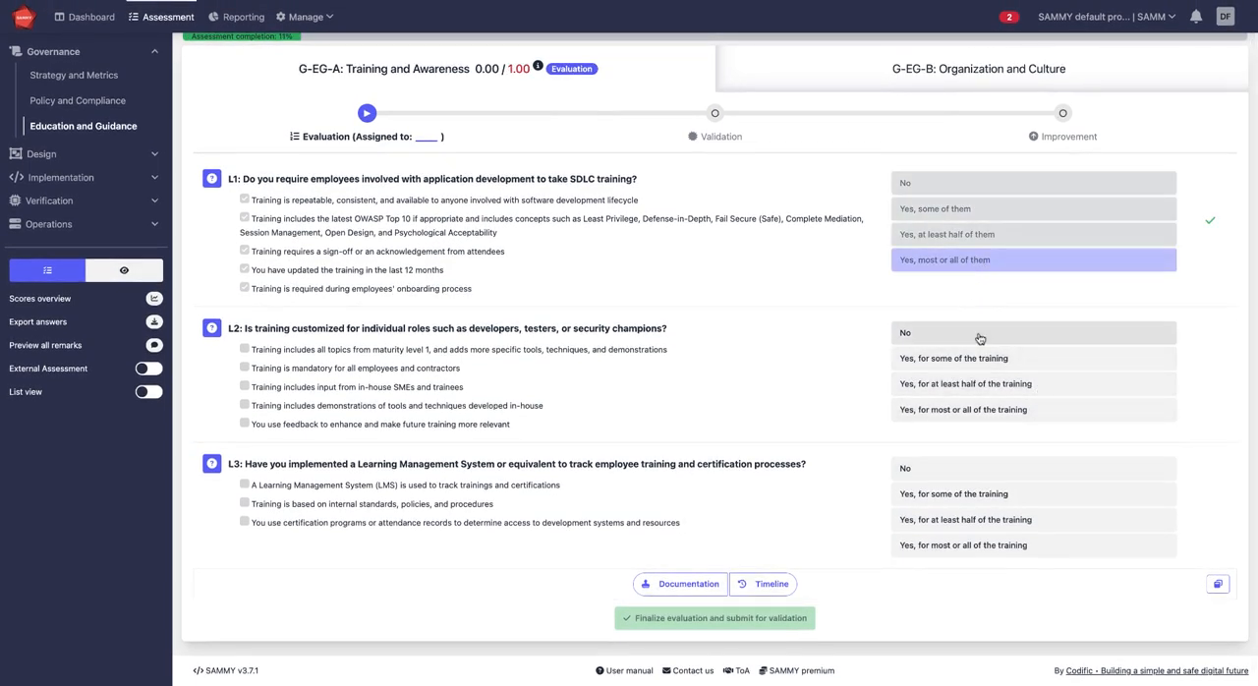
{"action": "left_click", "coordinate": [1032, 259]}
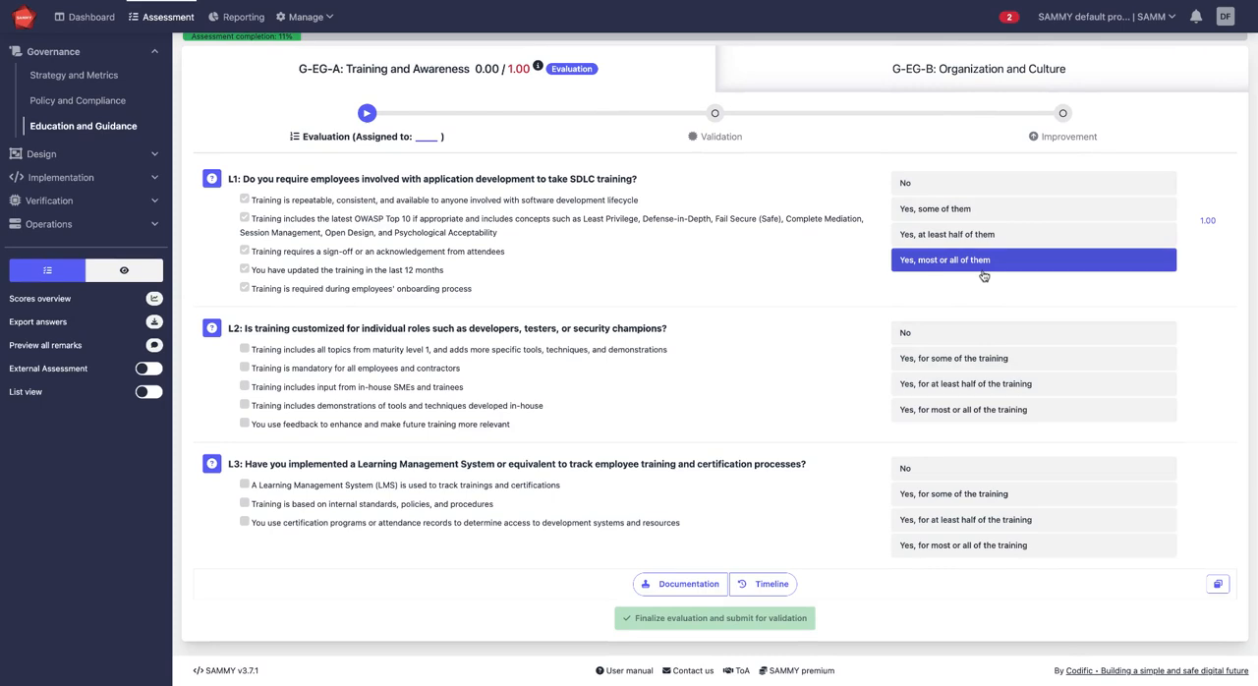
Save the remark 'look here' for L1 and submit the stream for validation.
{"action": "left_click", "coordinate": [680, 583]}
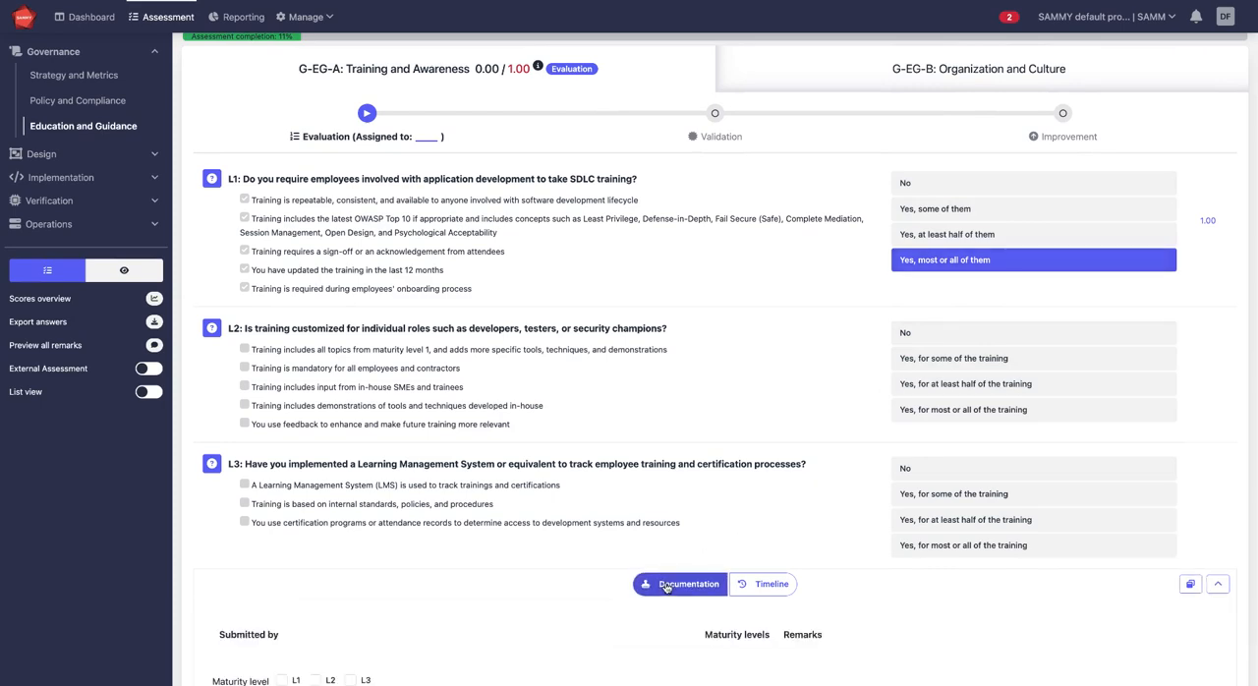
{"action": "scroll", "scroll_direction": "down", "scroll_amount": 3}
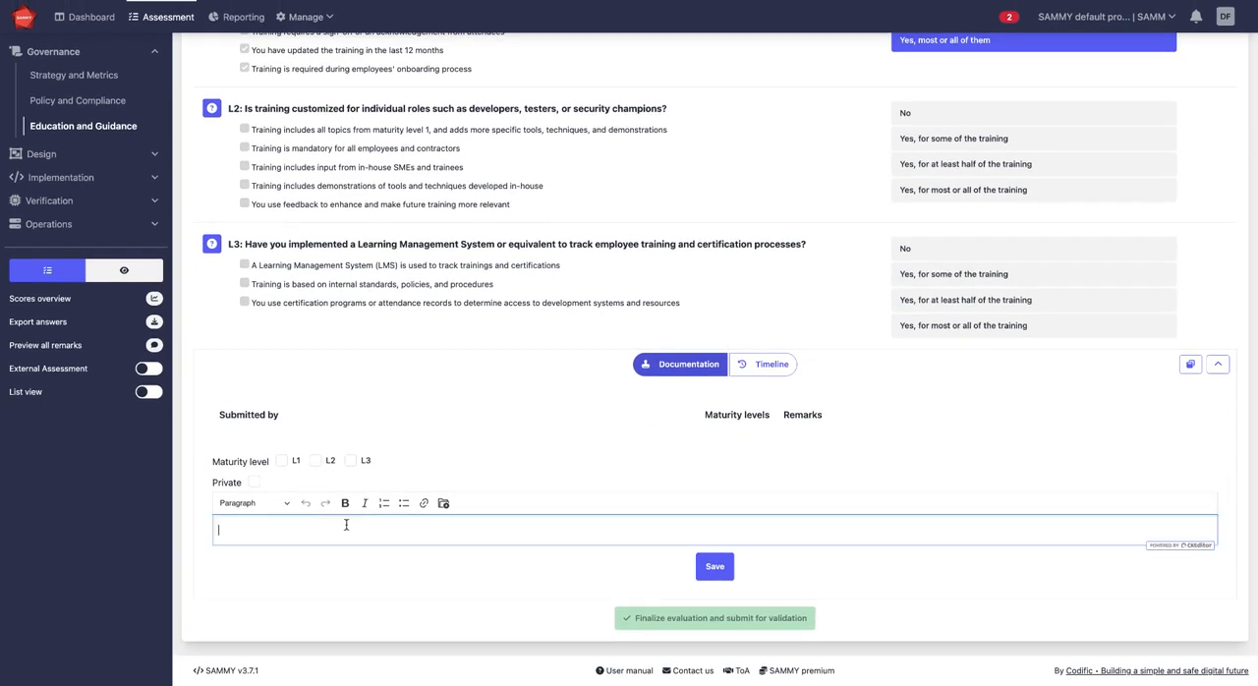
{"action": "left_click", "coordinate": [282, 460]}
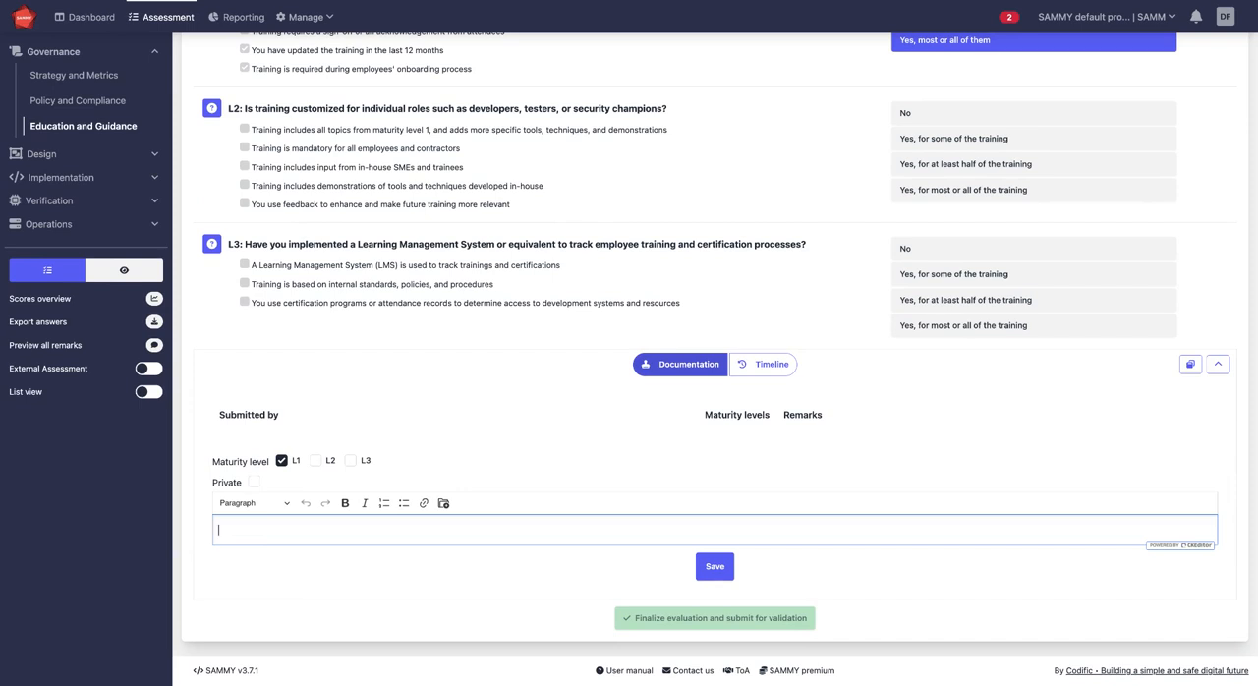
{"action": "type", "text": "look here"}
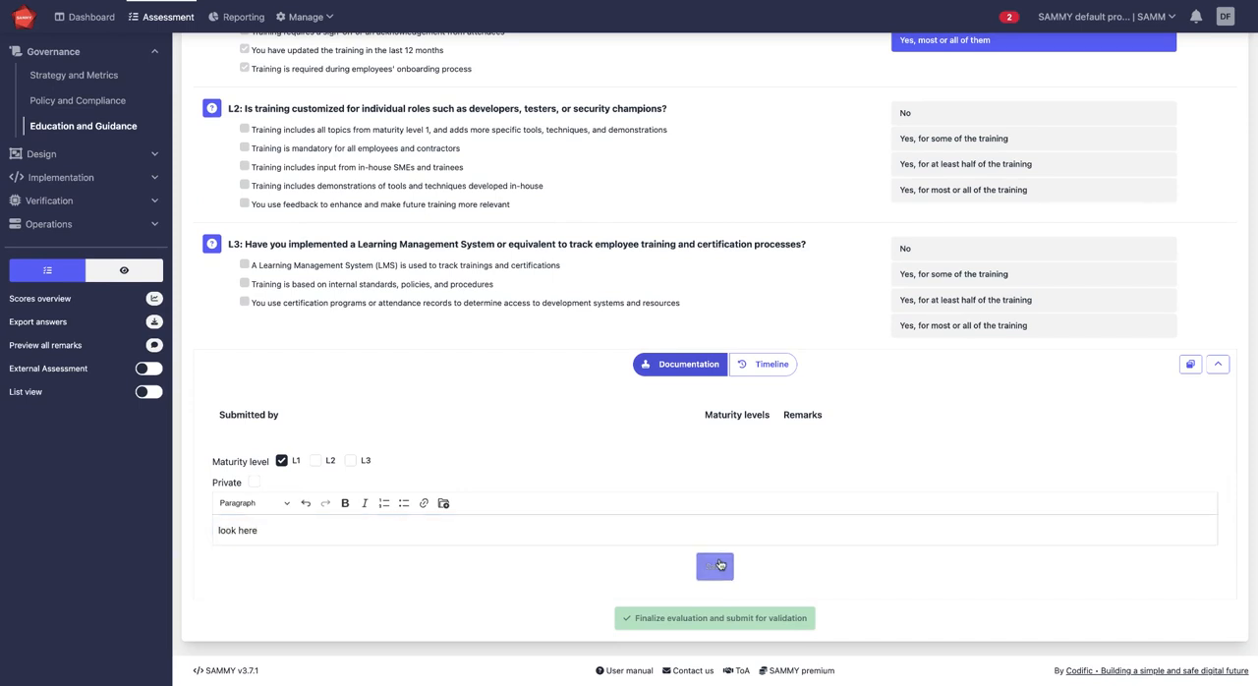
{"action": "left_click", "coordinate": [713, 565]}
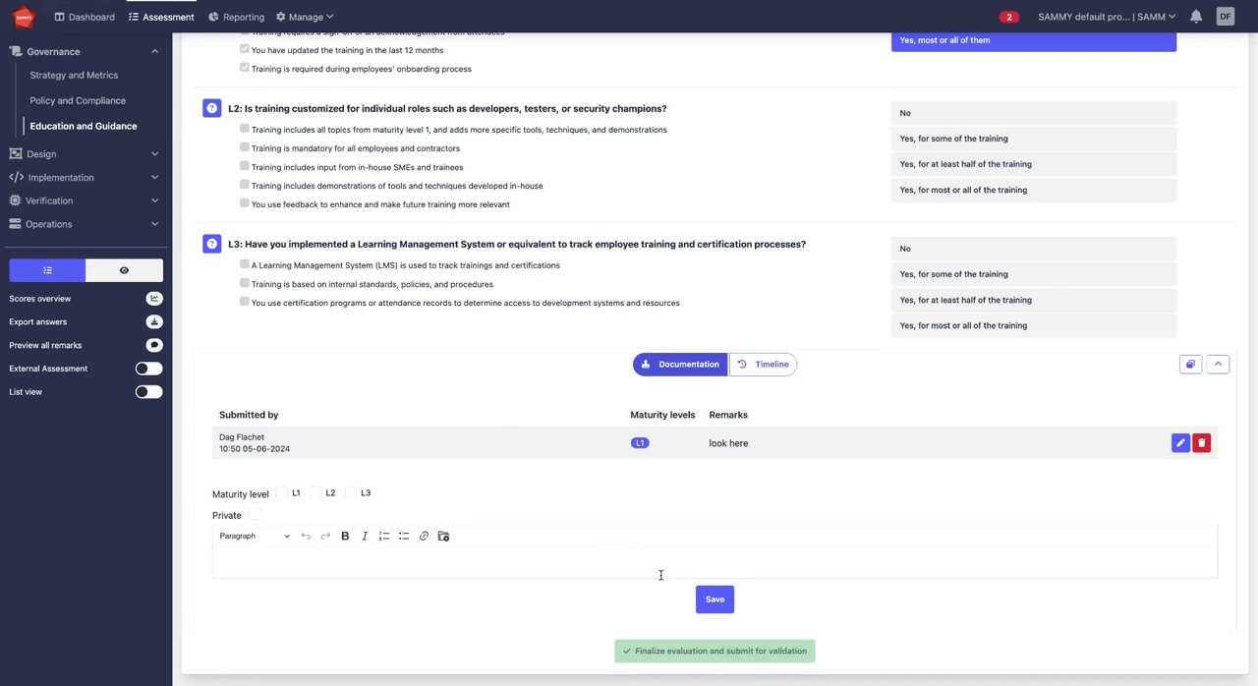
{"action": "scroll", "scroll_direction": "down", "scroll_amount": 3}
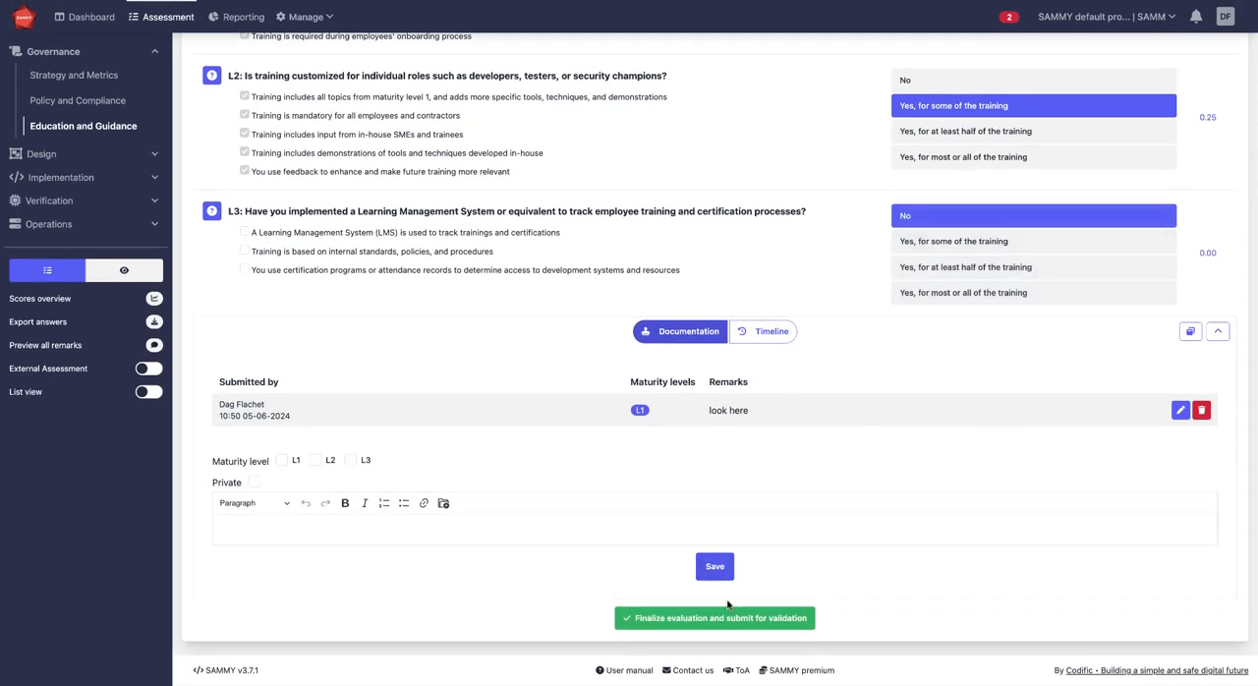
{"action": "left_click", "coordinate": [714, 618]}
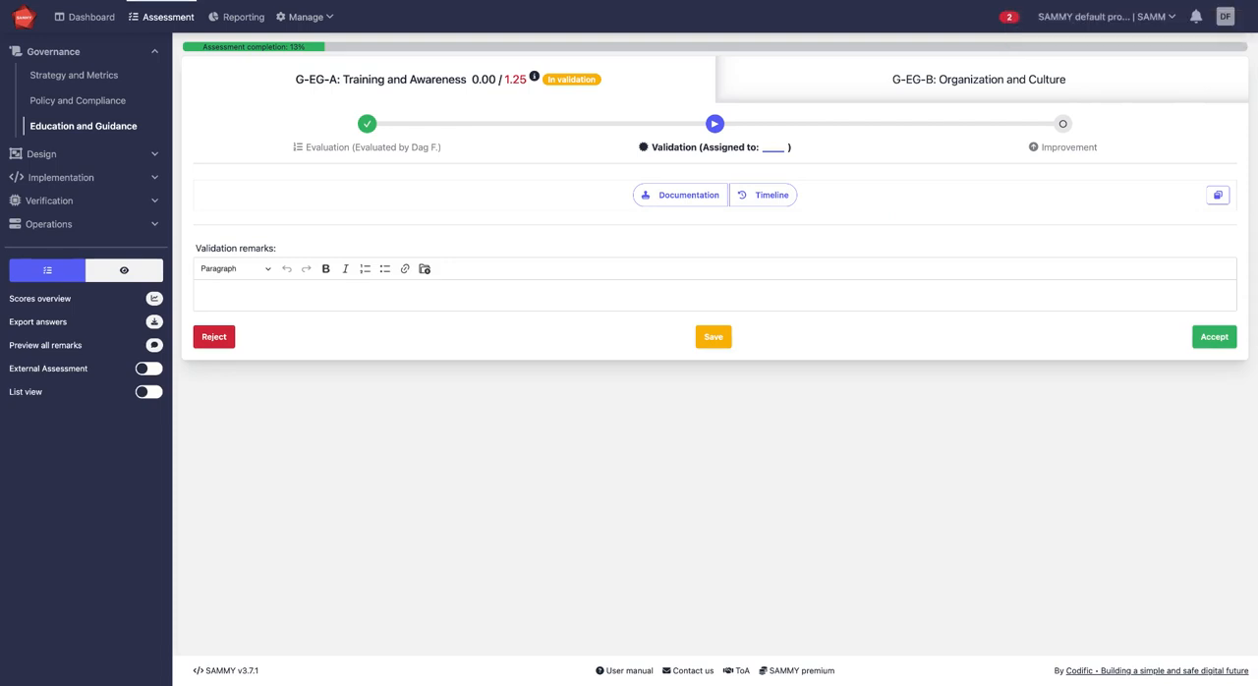
{"action": "mouse_move", "coordinate": [404, 81]}
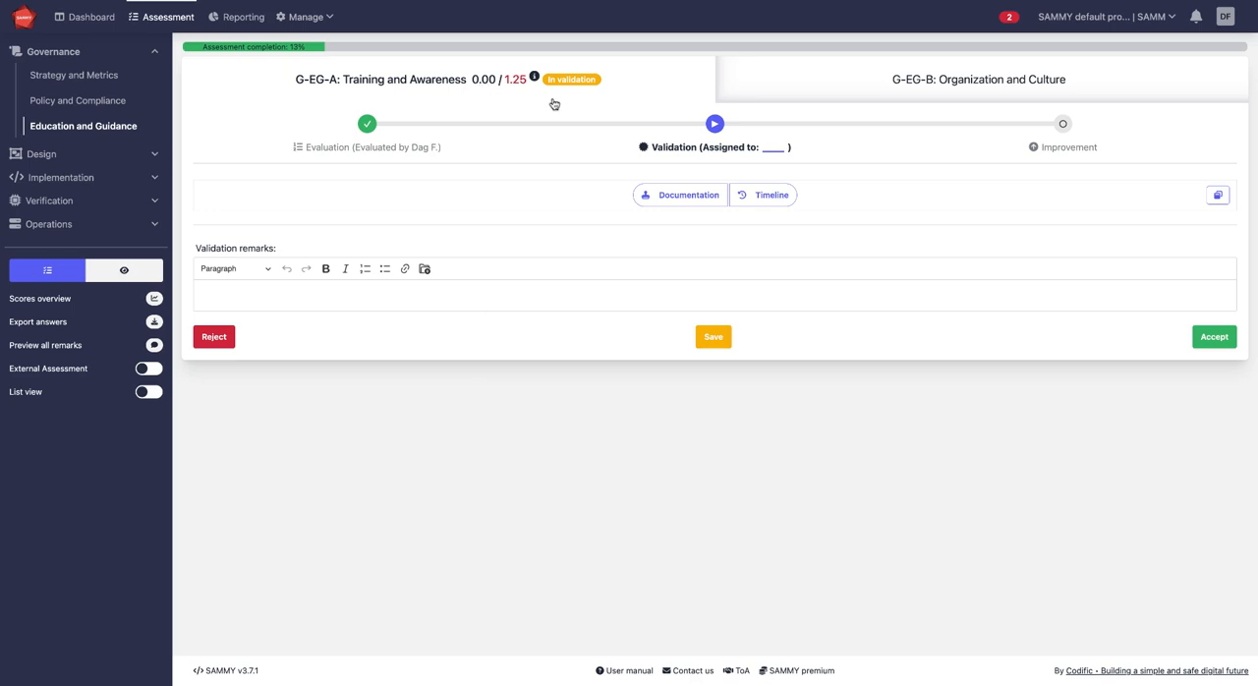
{"action": "mouse_move", "coordinate": [1052, 406]}
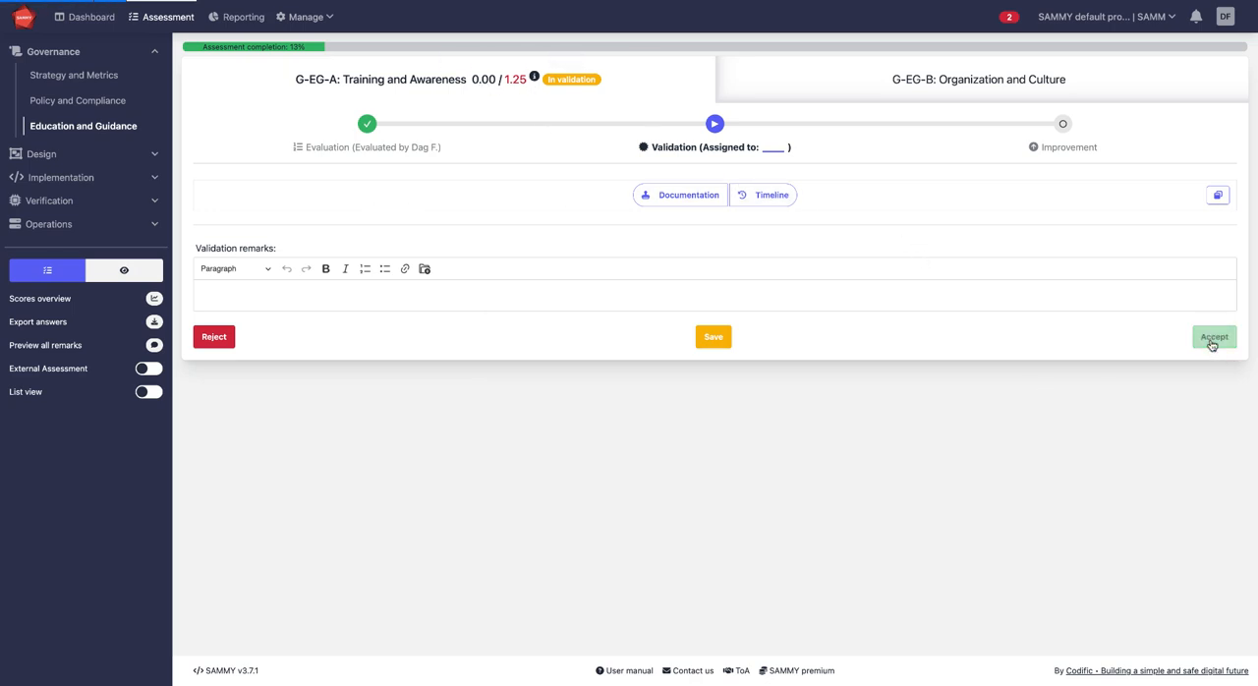
Accept validation of the G-EG-A Training and Awareness stream, scoring 1.25.
{"action": "left_click", "coordinate": [1216, 337]}
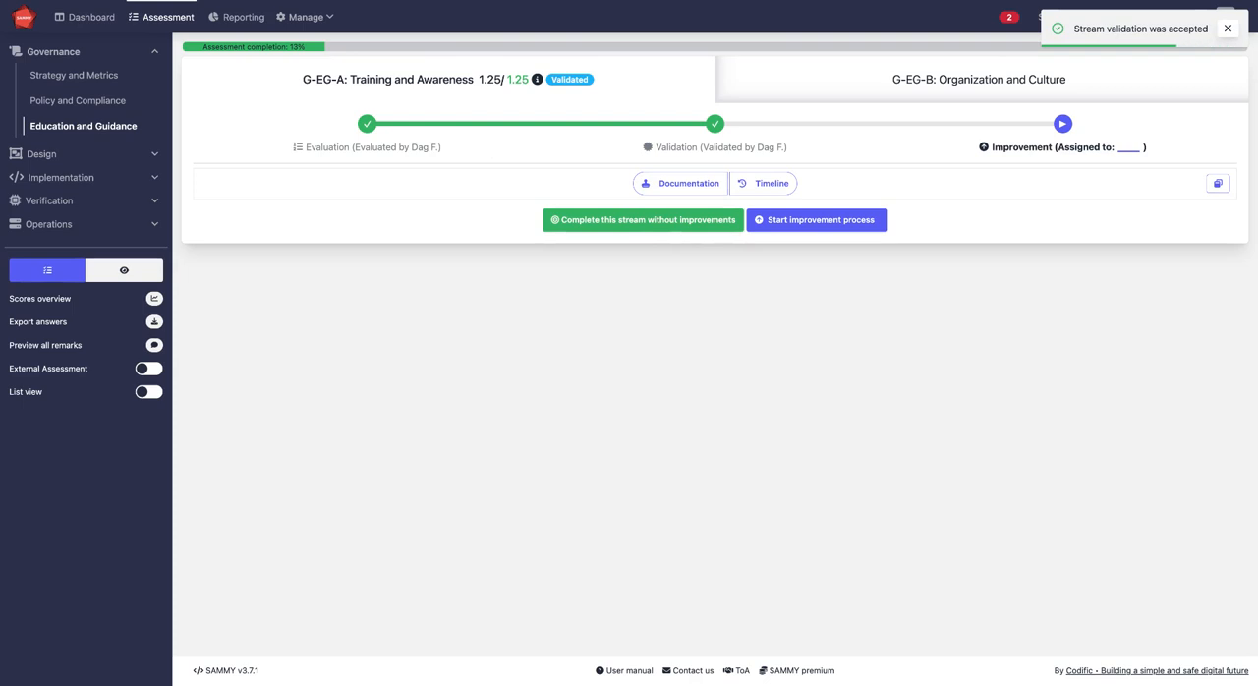
{"action": "mouse_move", "coordinate": [1172, 348]}
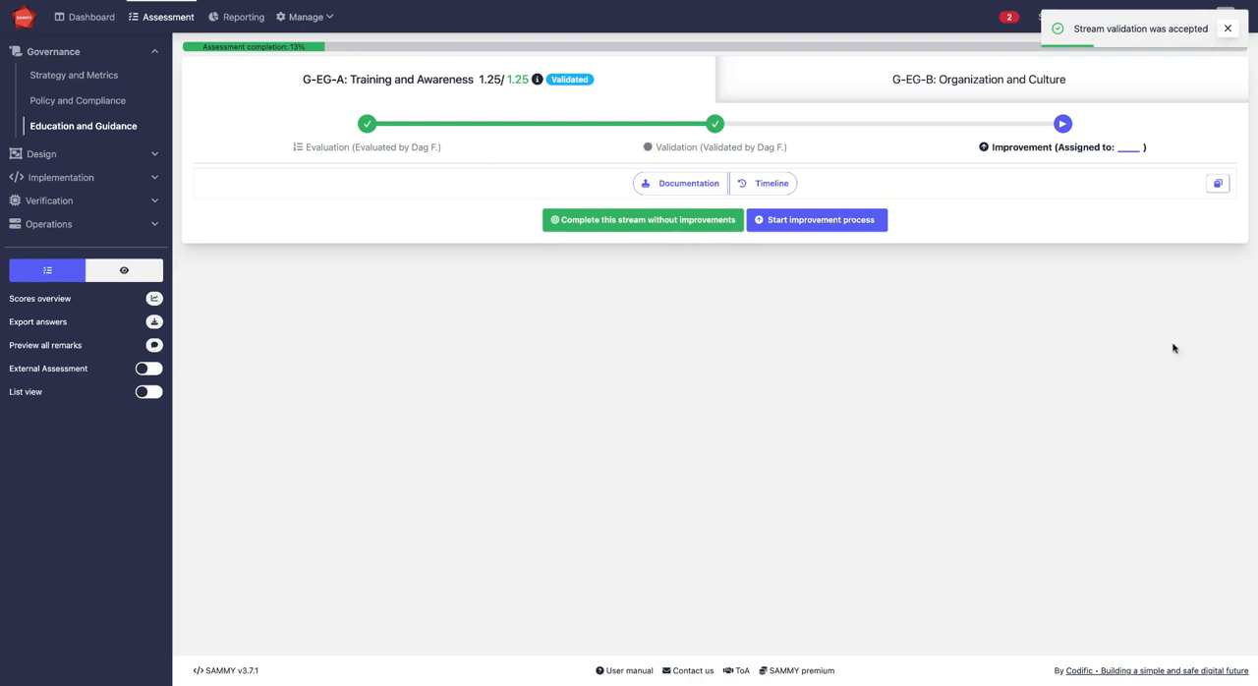
{"action": "left_click", "coordinate": [92, 17]}
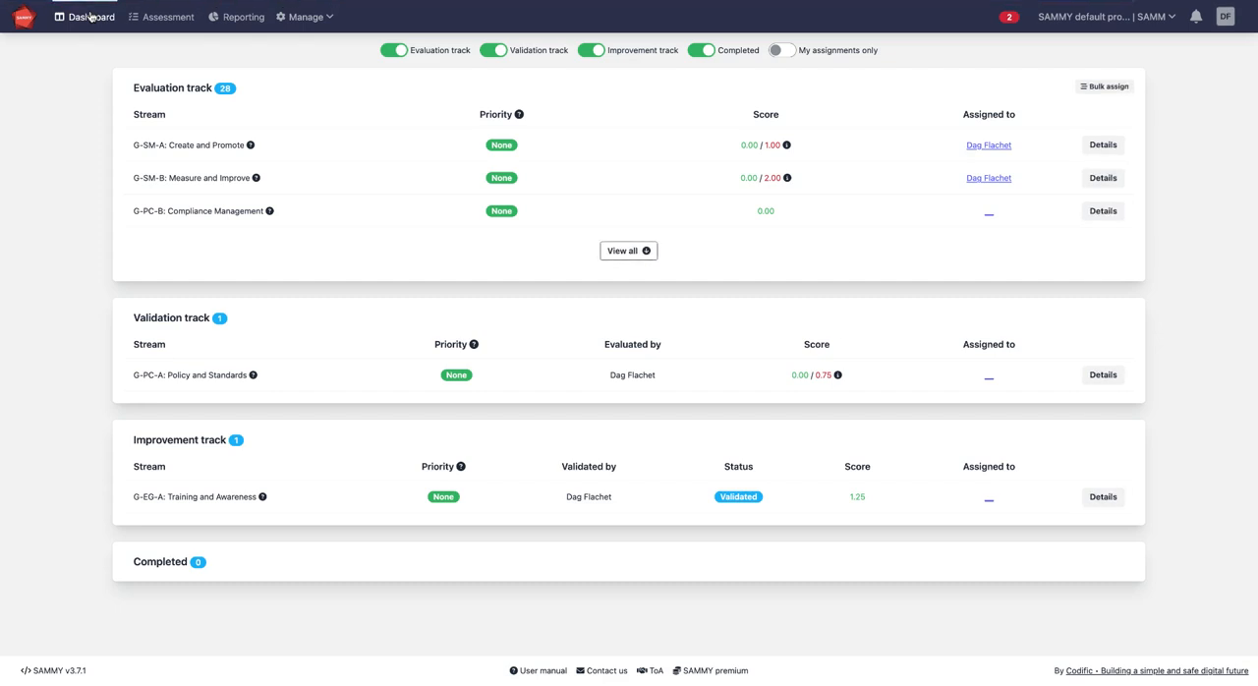
{"action": "mouse_move", "coordinate": [166, 394]}
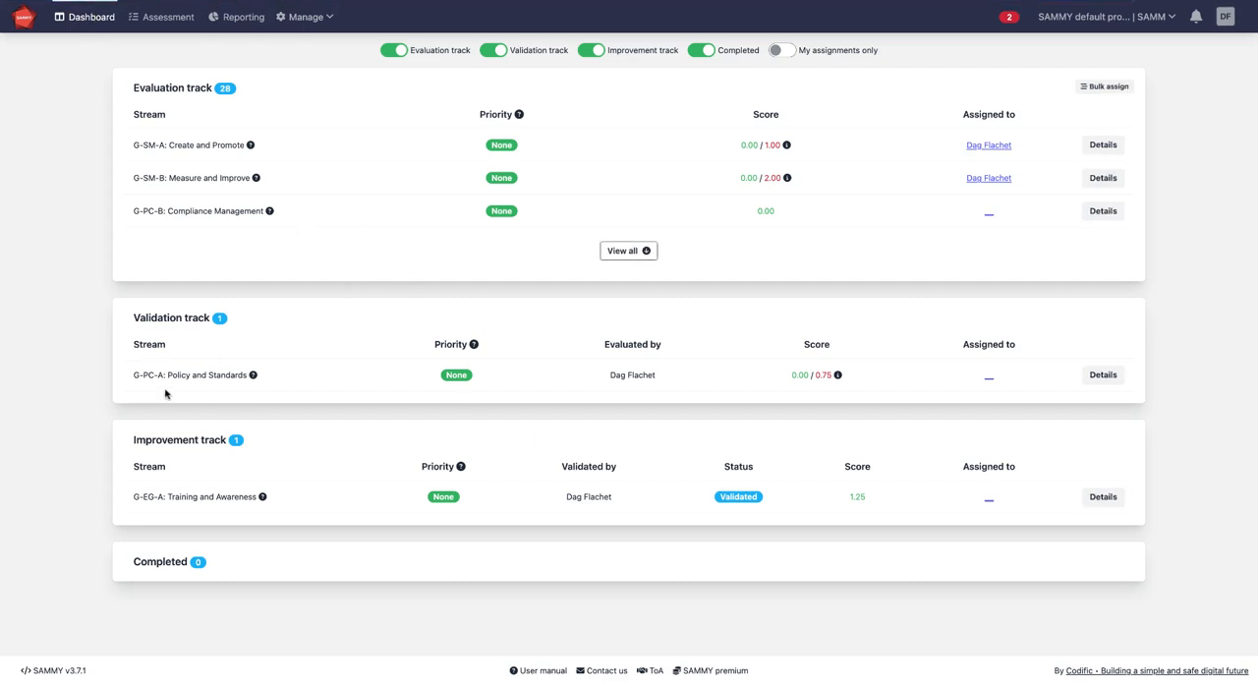
{"action": "mouse_move", "coordinate": [1103, 374]}
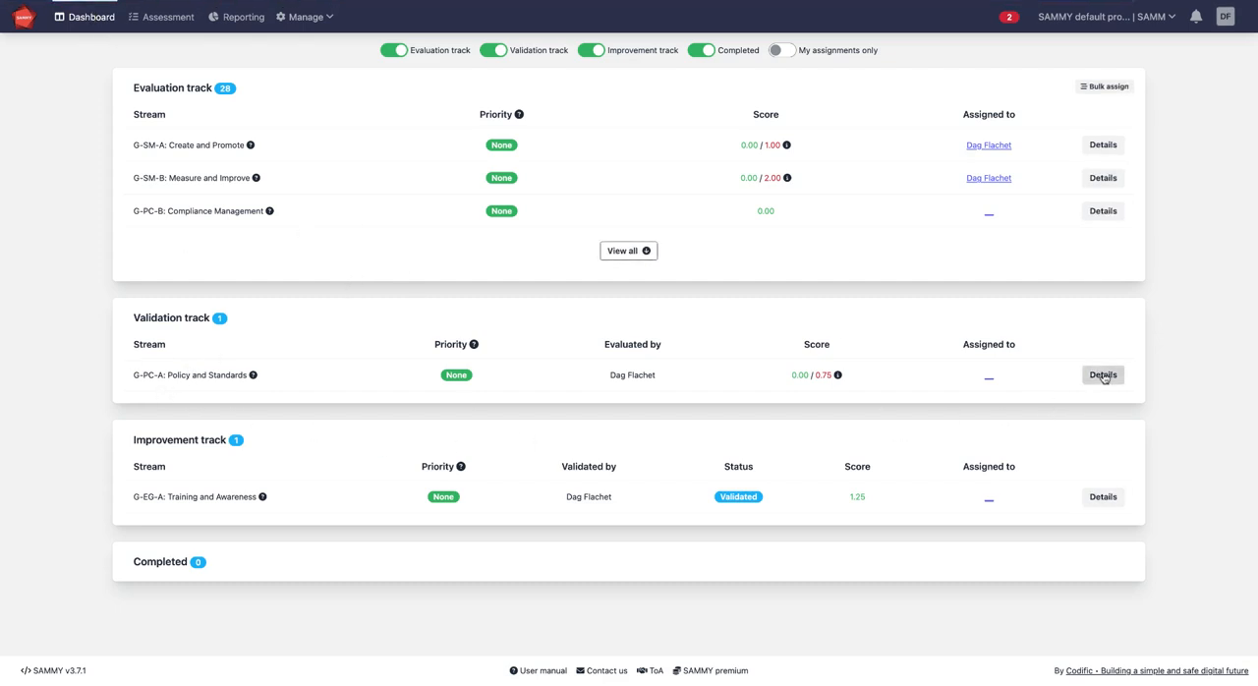
{"action": "mouse_move", "coordinate": [167, 510]}
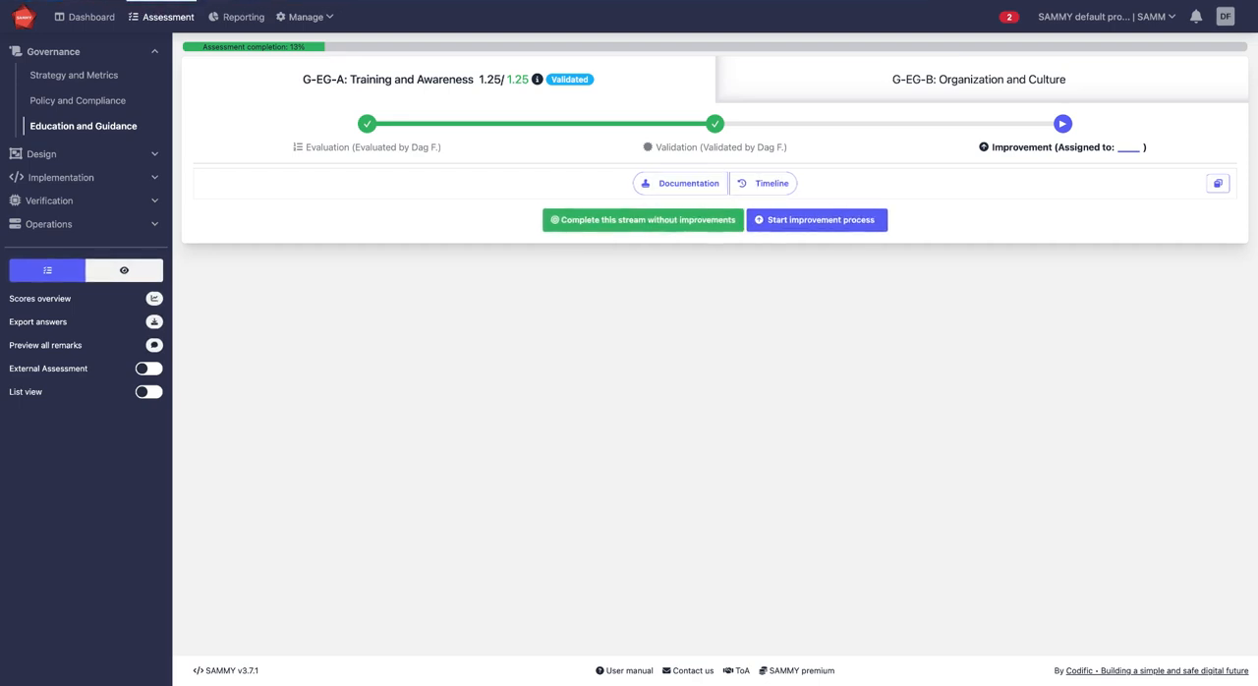
{"action": "mouse_move", "coordinate": [812, 225]}
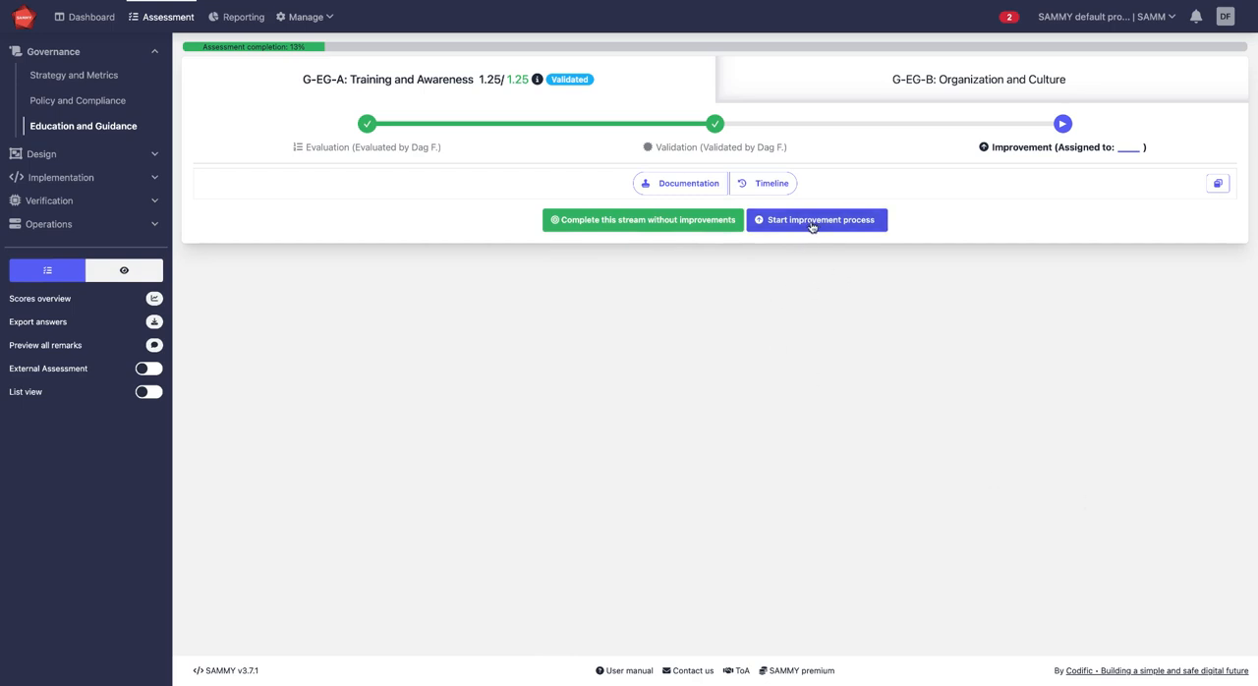
{"action": "mouse_move", "coordinate": [664, 225]}
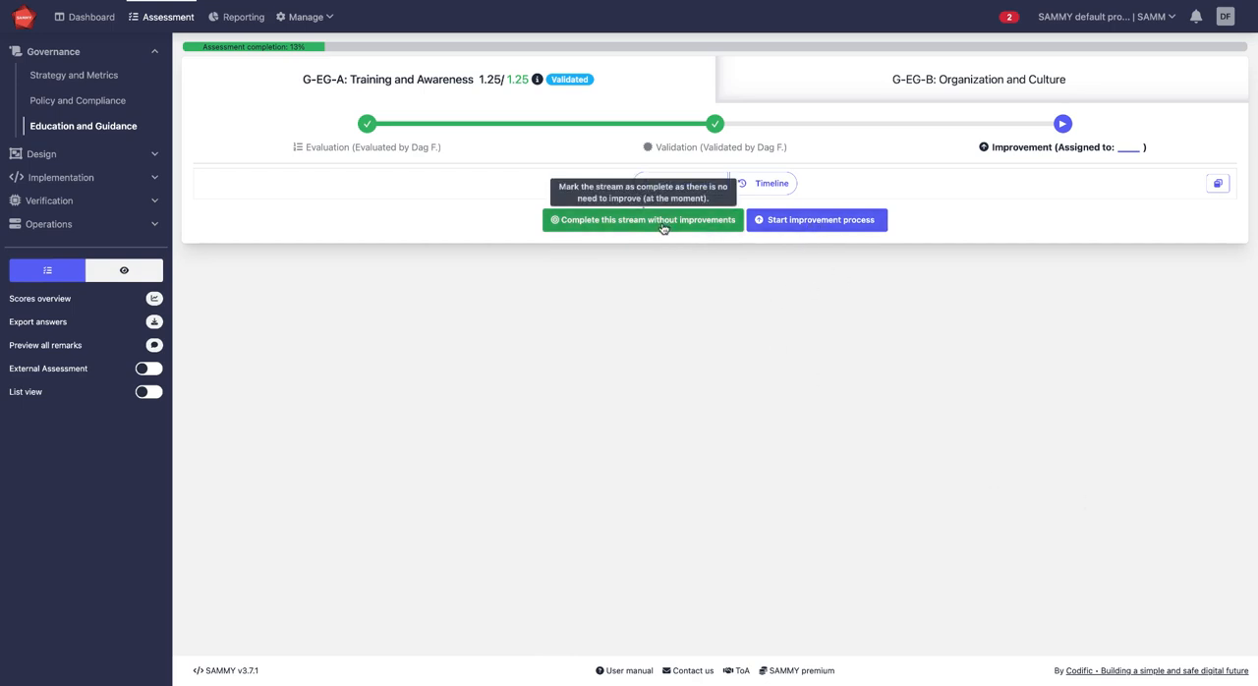
Complete Training and Awareness without improvements and switch to the read-only View mode.
{"action": "left_click", "coordinate": [642, 220]}
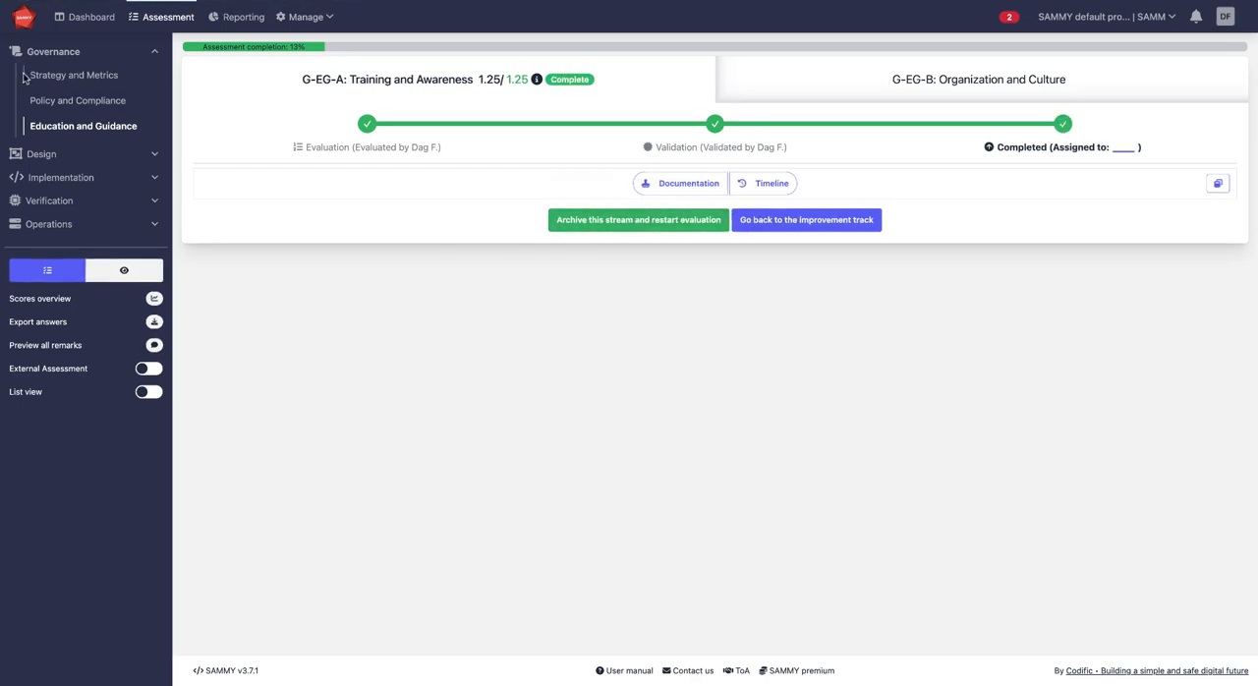
{"action": "mouse_move", "coordinate": [143, 275]}
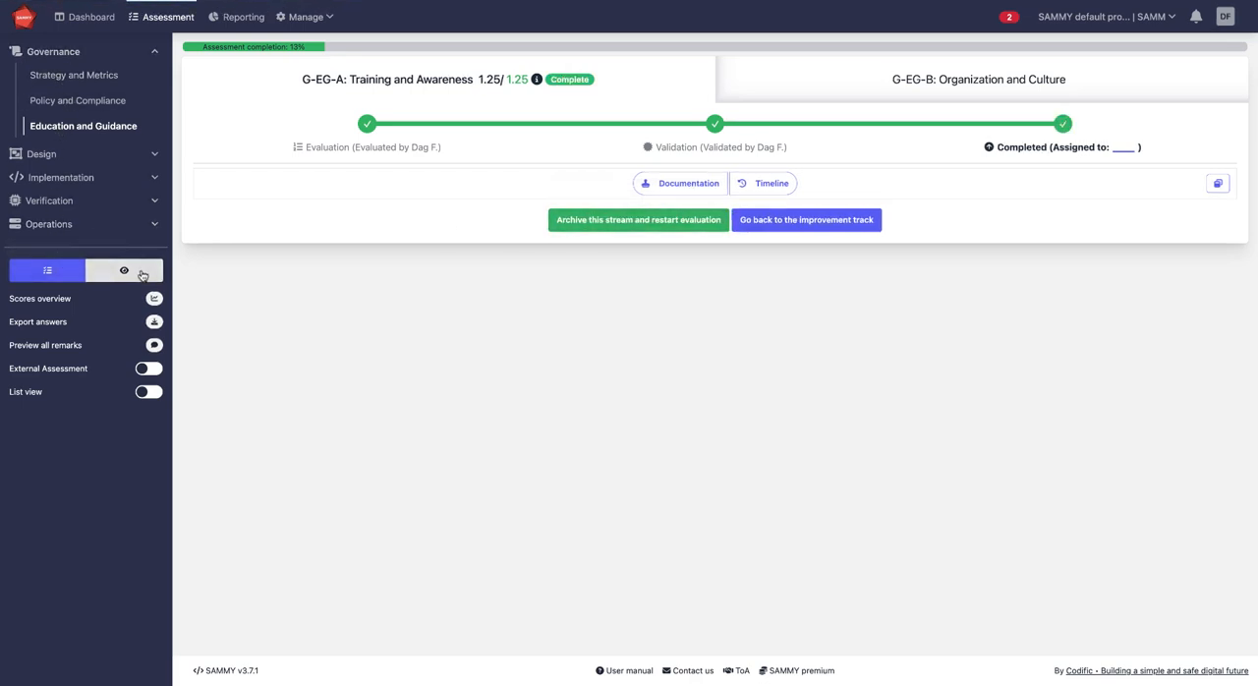
{"action": "left_click", "coordinate": [123, 270]}
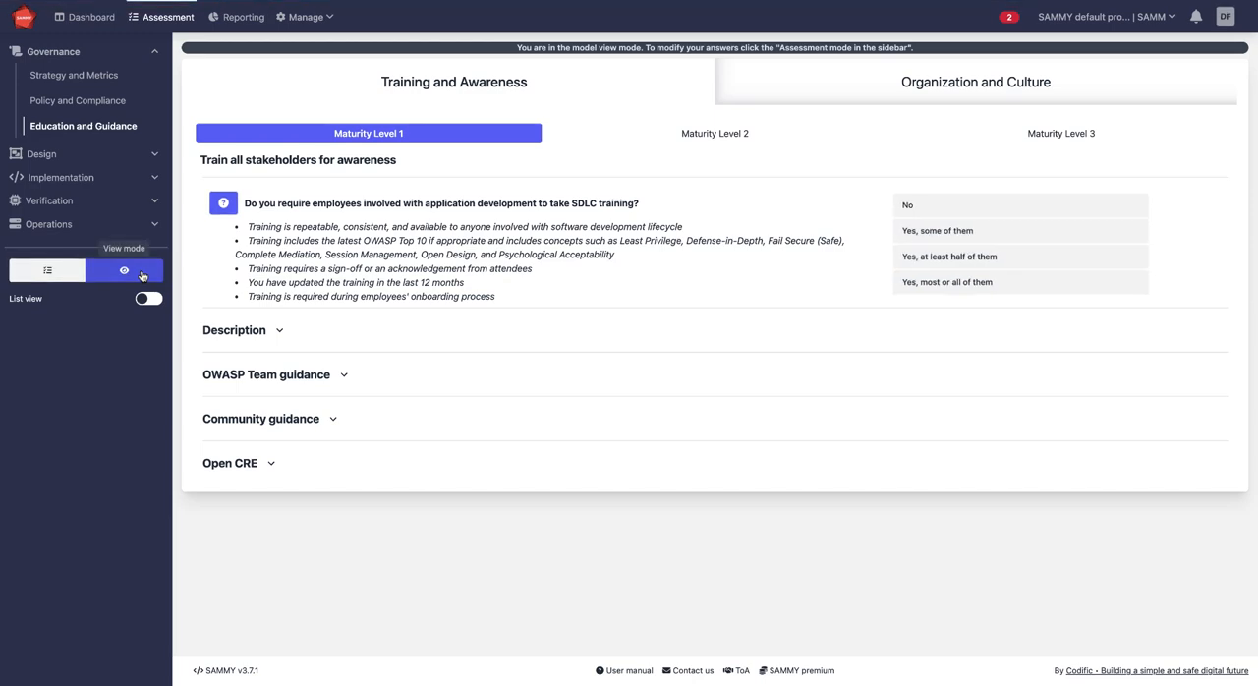
Return to assessment mode, review and close the Scores overview, then go to Reporting.
{"action": "left_click", "coordinate": [46, 270]}
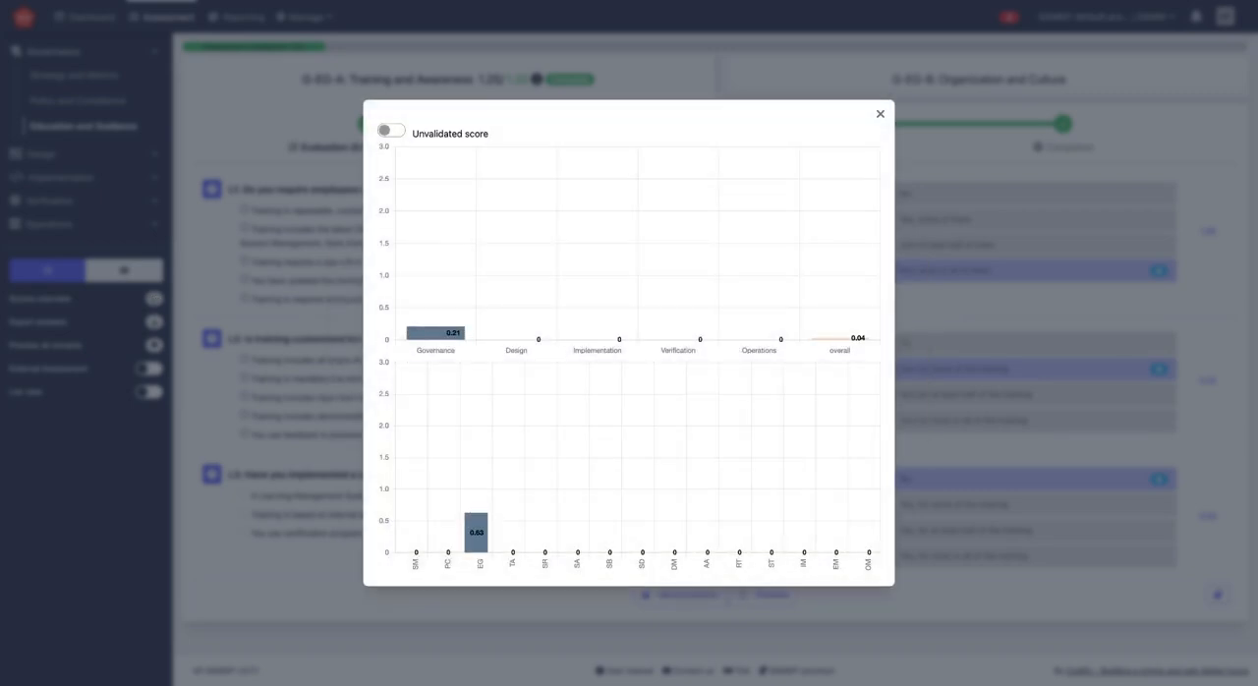
{"action": "mouse_move", "coordinate": [592, 495]}
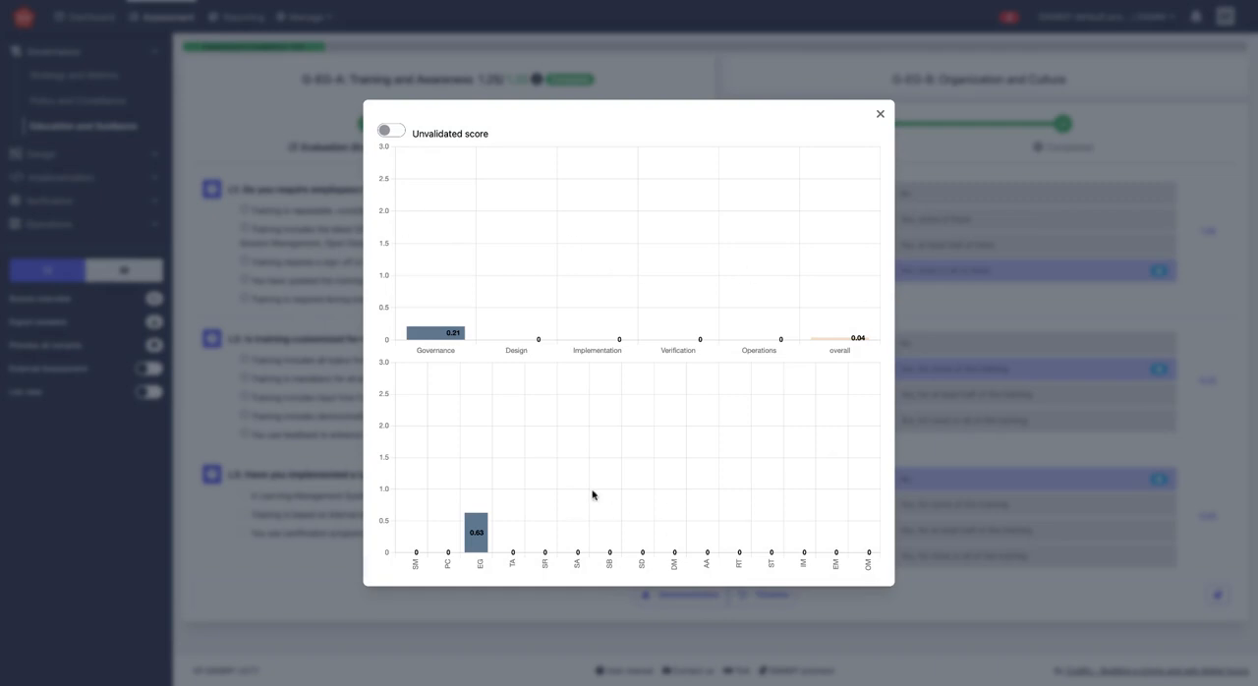
{"action": "left_click", "coordinate": [878, 113]}
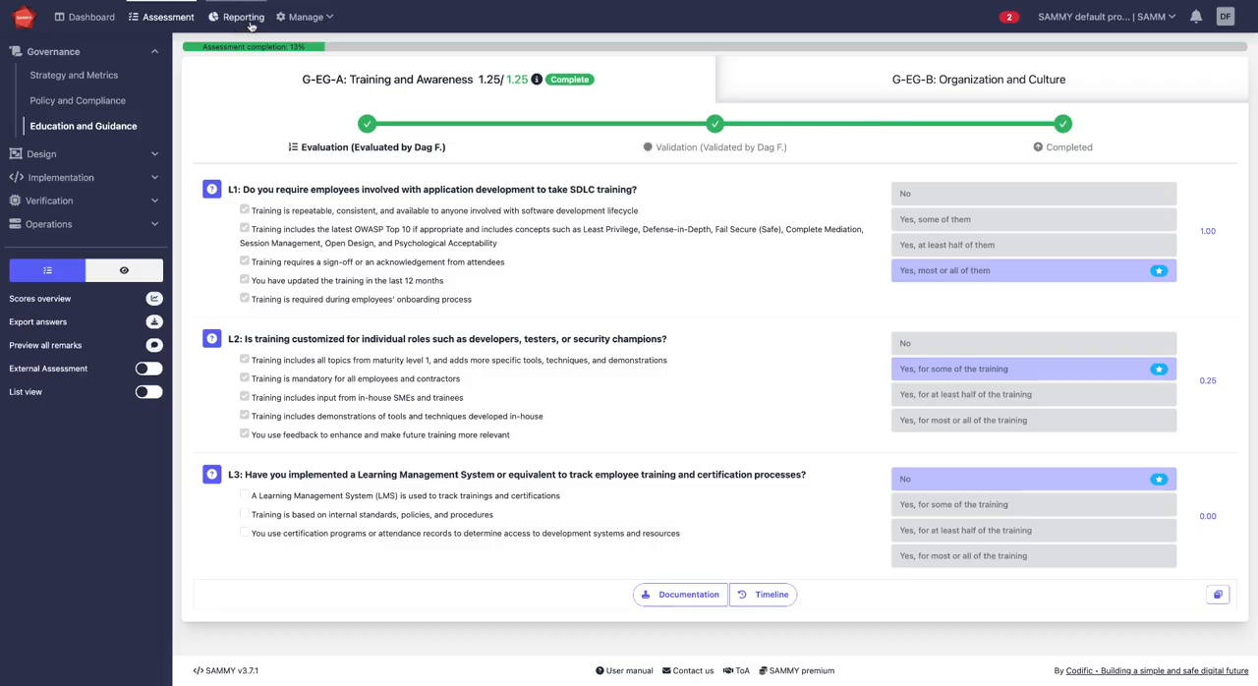
{"action": "left_click", "coordinate": [242, 17]}
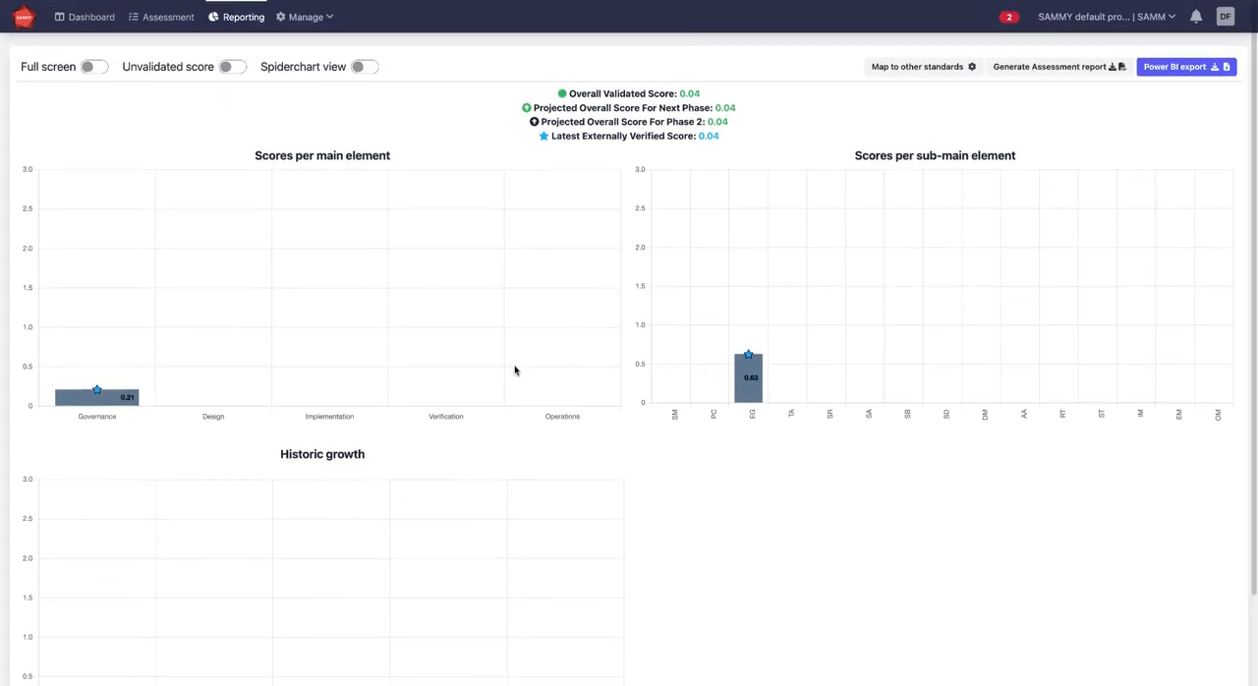
Scroll the Reporting page to the Historic growth chart (0 to 0.04) and back.
{"action": "scroll", "scroll_direction": "down", "scroll_amount": 3}
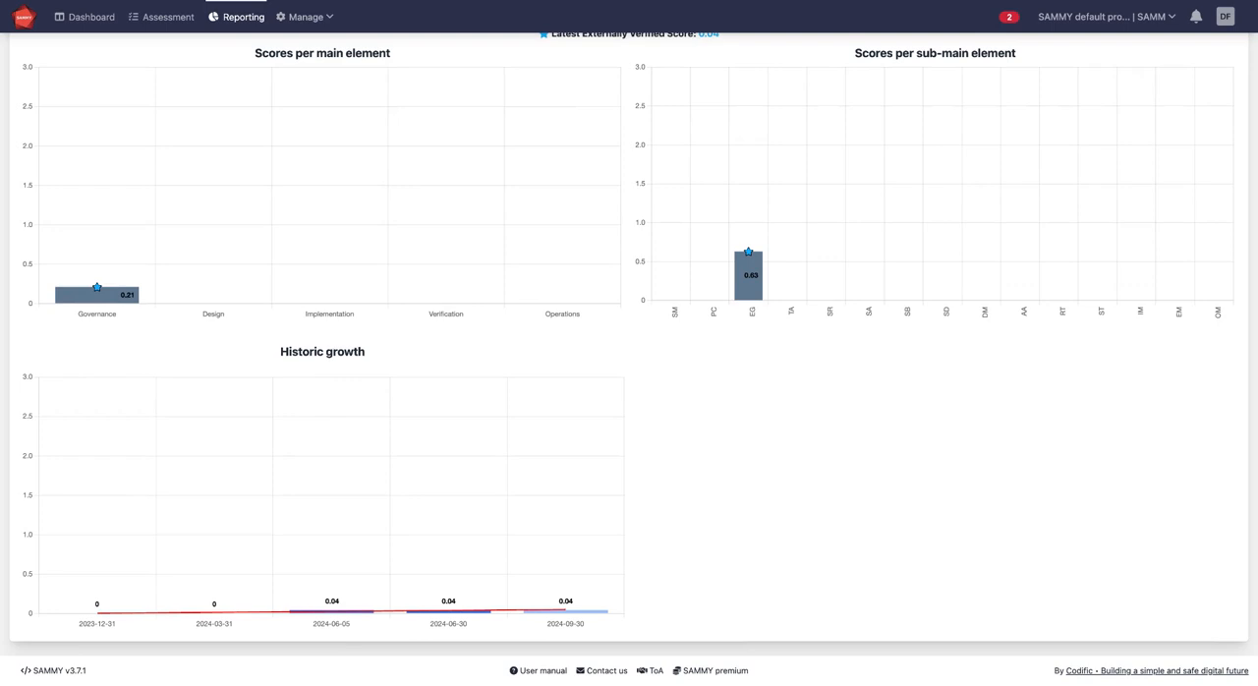
{"action": "mouse_move", "coordinate": [114, 544]}
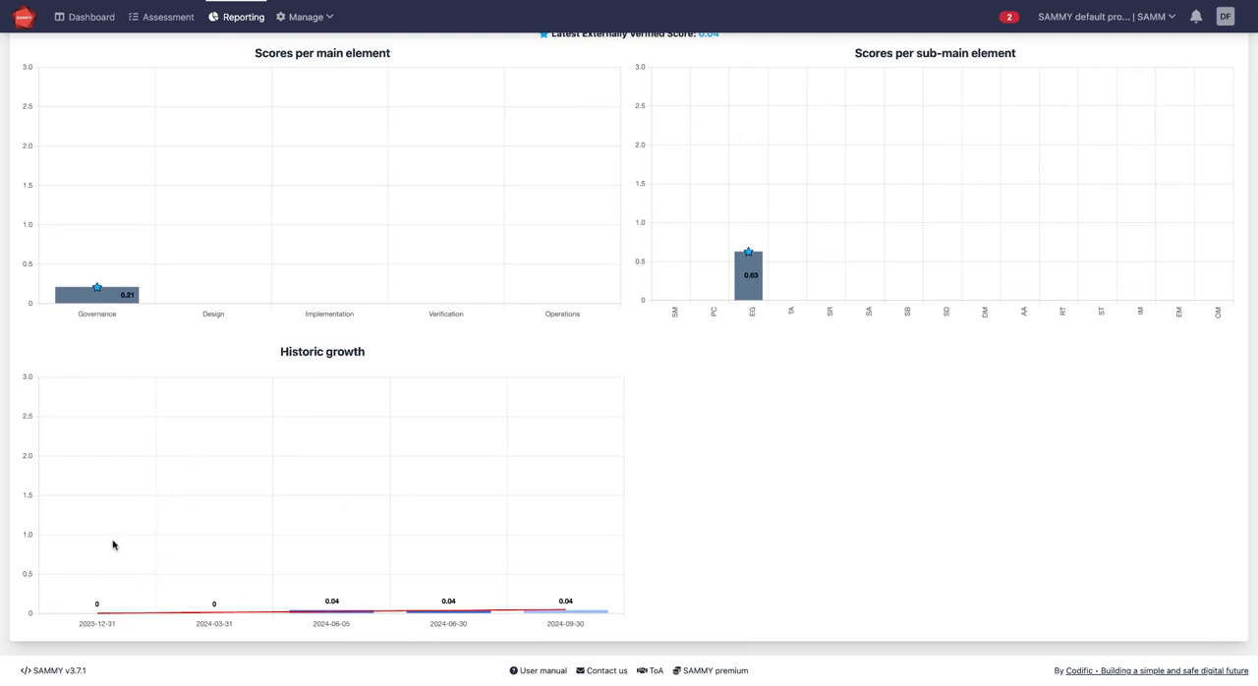
{"action": "mouse_move", "coordinate": [362, 520]}
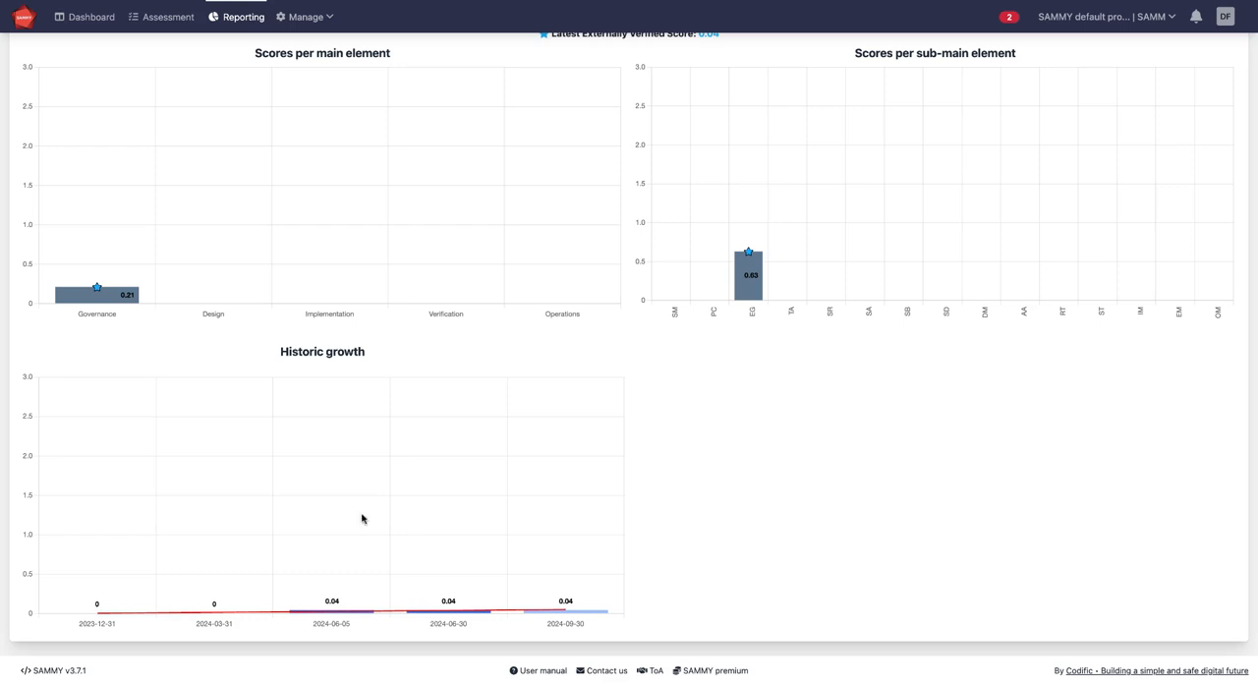
{"action": "mouse_move", "coordinate": [686, 540]}
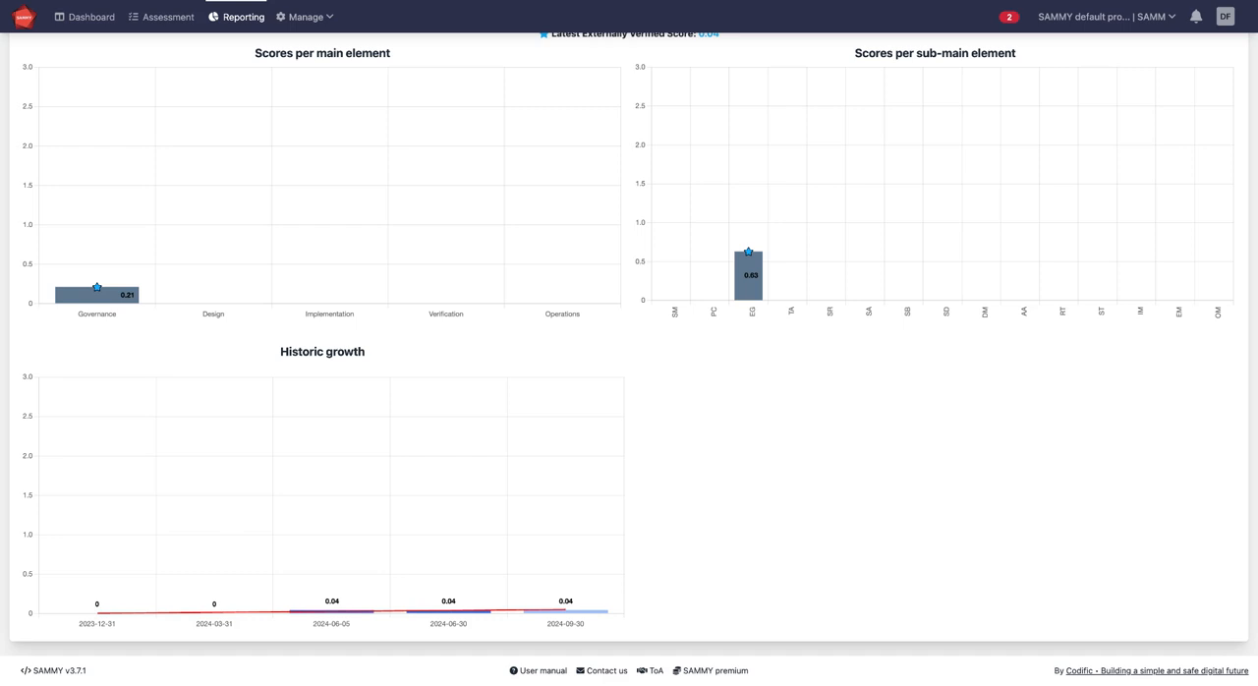
{"action": "mouse_move", "coordinate": [322, 521]}
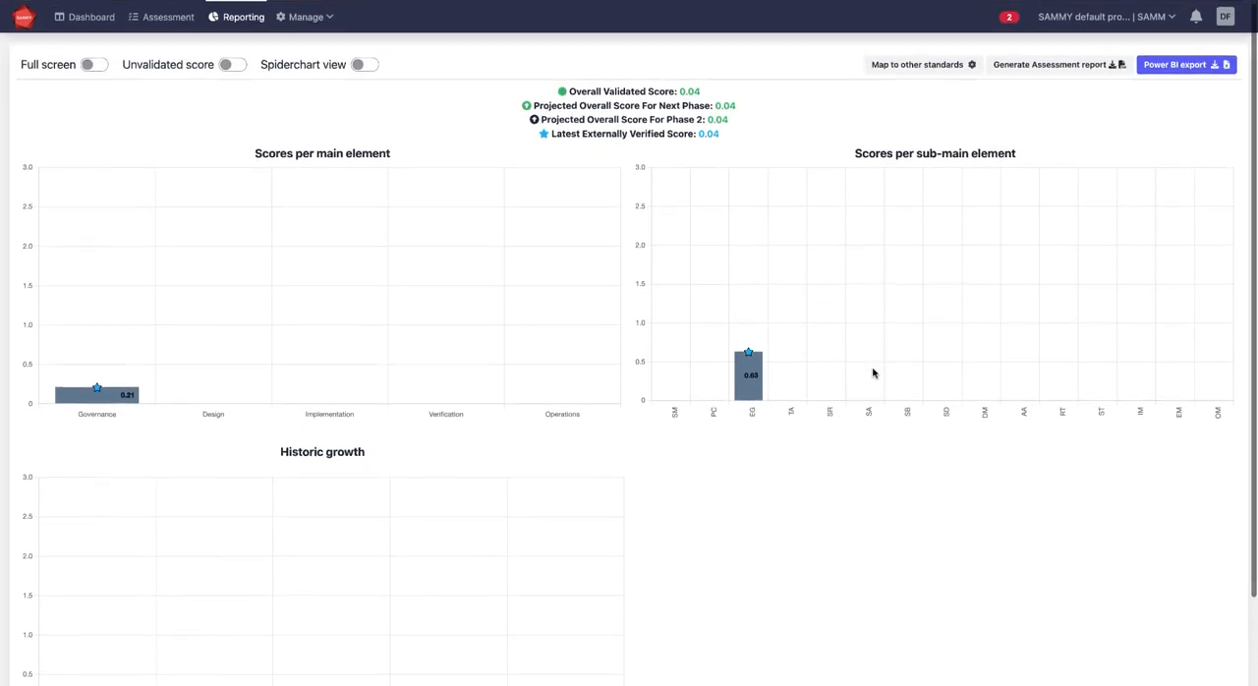
{"action": "scroll", "scroll_direction": "down", "scroll_amount": 3}
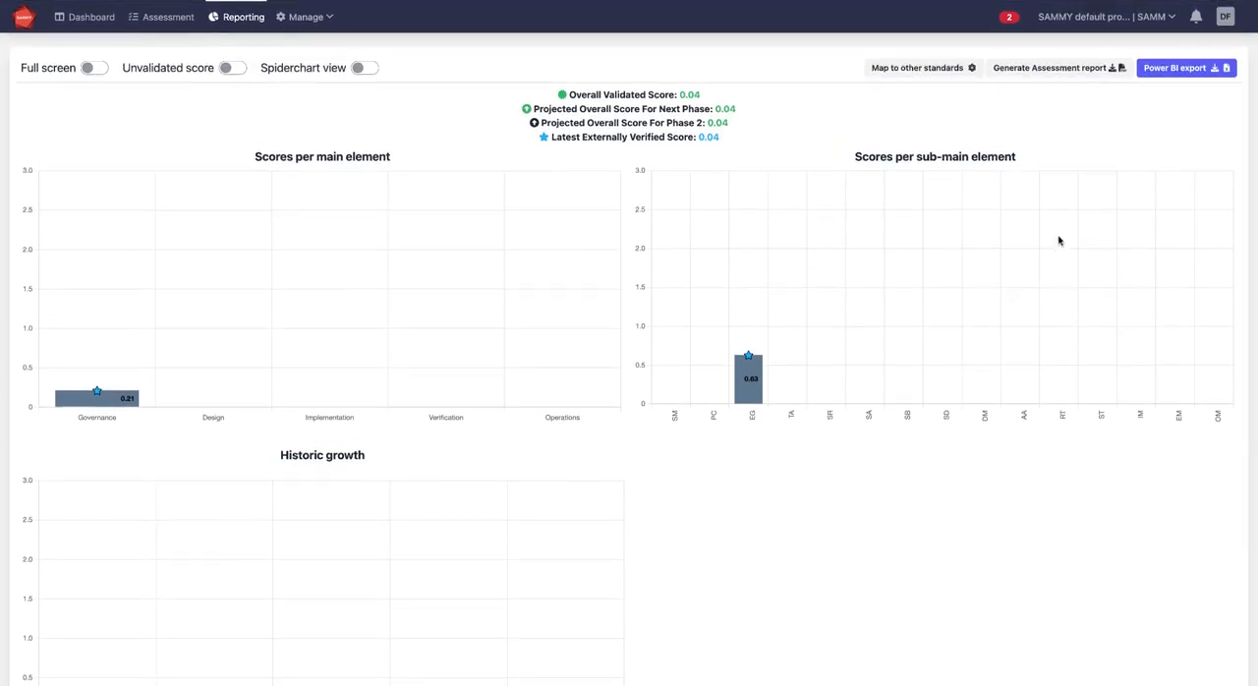
{"action": "mouse_move", "coordinate": [753, 97]}
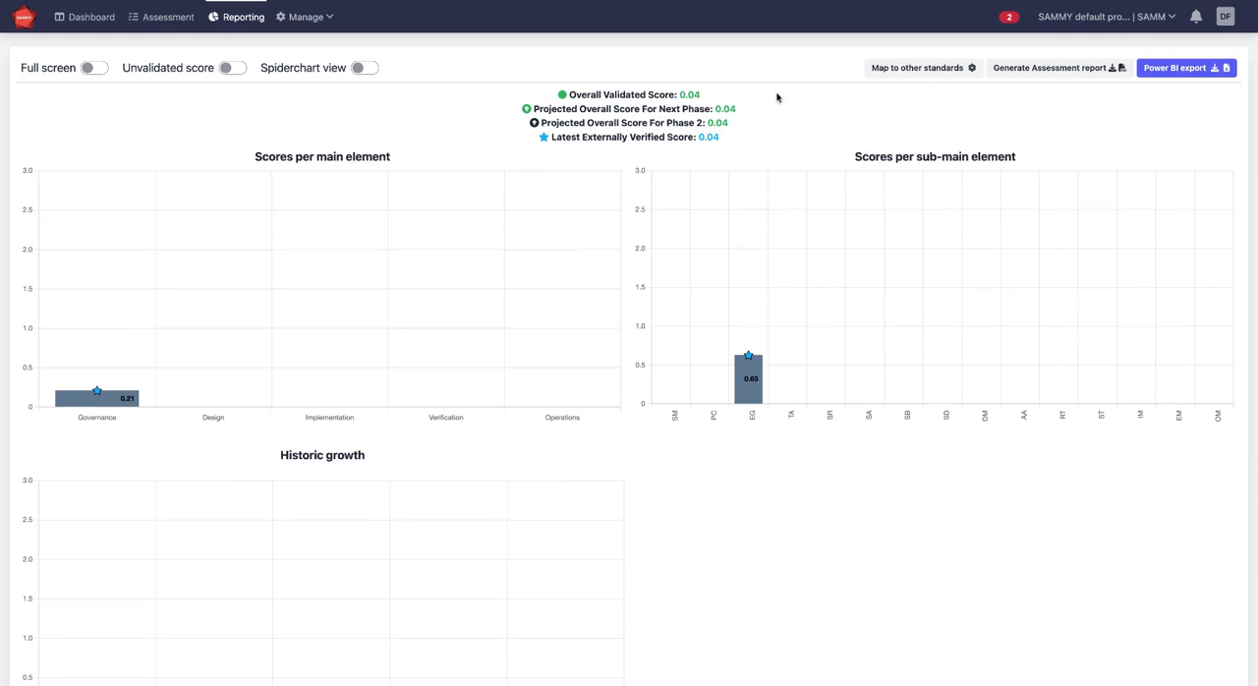
{"action": "mouse_move", "coordinate": [450, 188]}
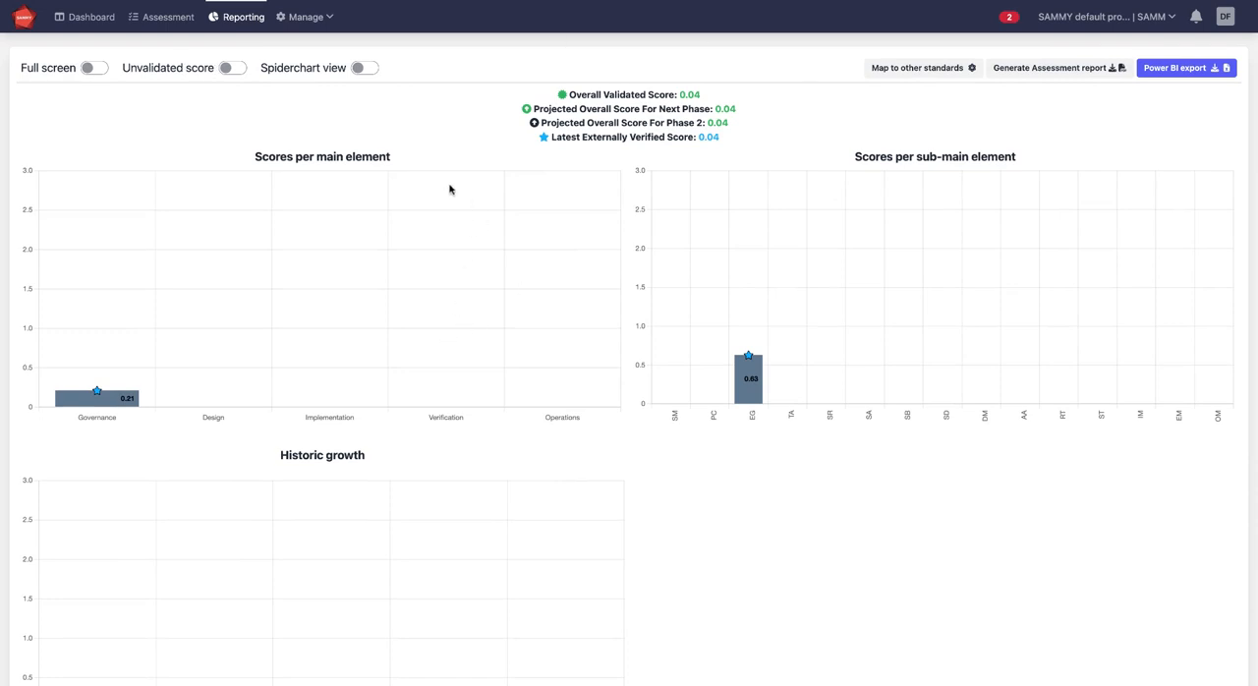